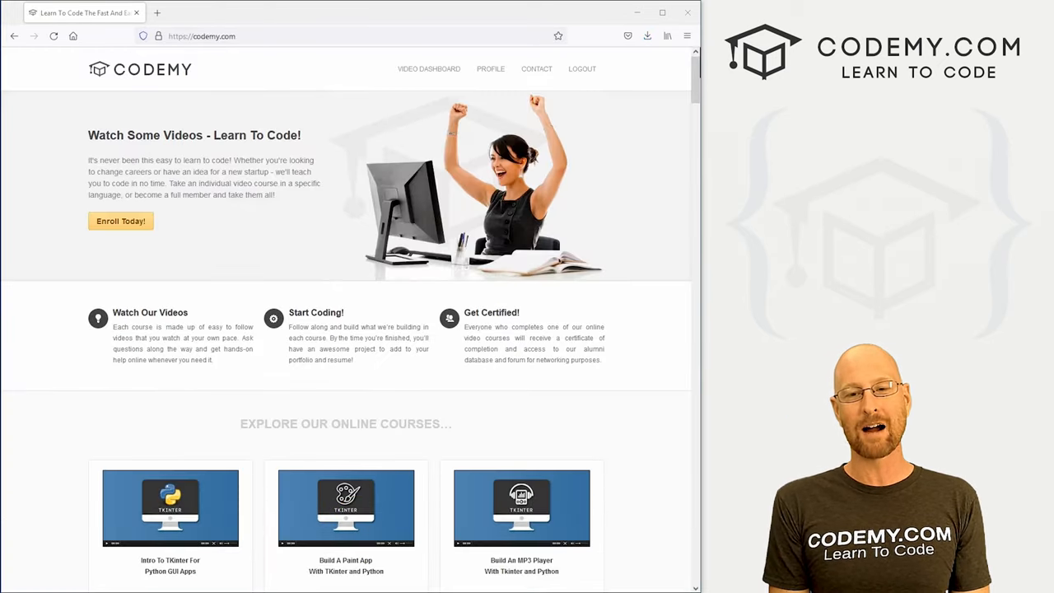
Highlight the author's name on the post, then go to the Posts list in Flasker
{"action": "scroll", "scroll_direction": "down", "scroll_amount": 3}
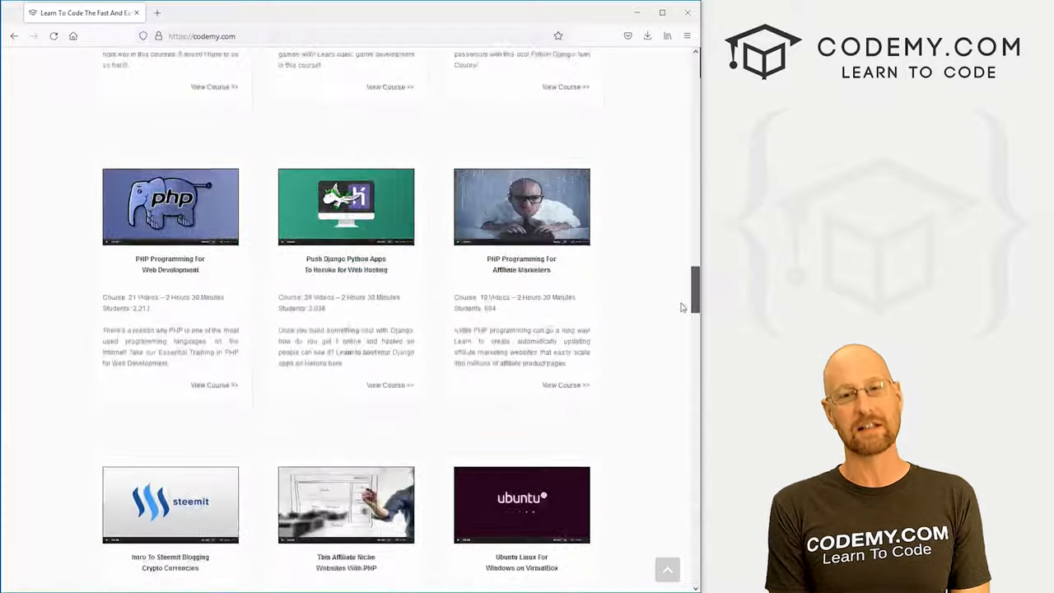
{"action": "scroll", "scroll_direction": "down", "scroll_amount": 3}
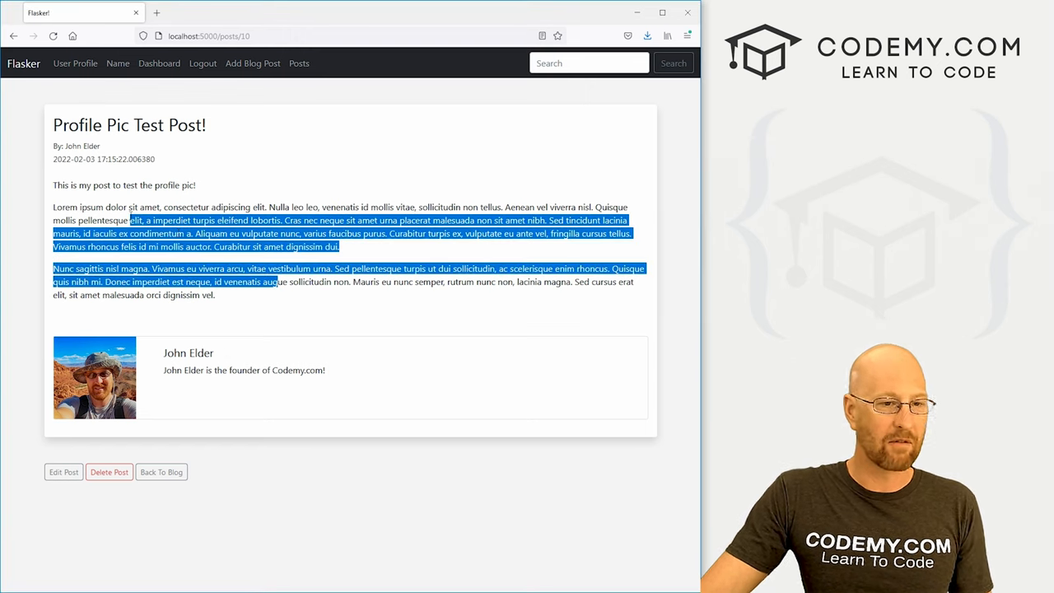
{"action": "left_click", "coordinate": [107, 366]}
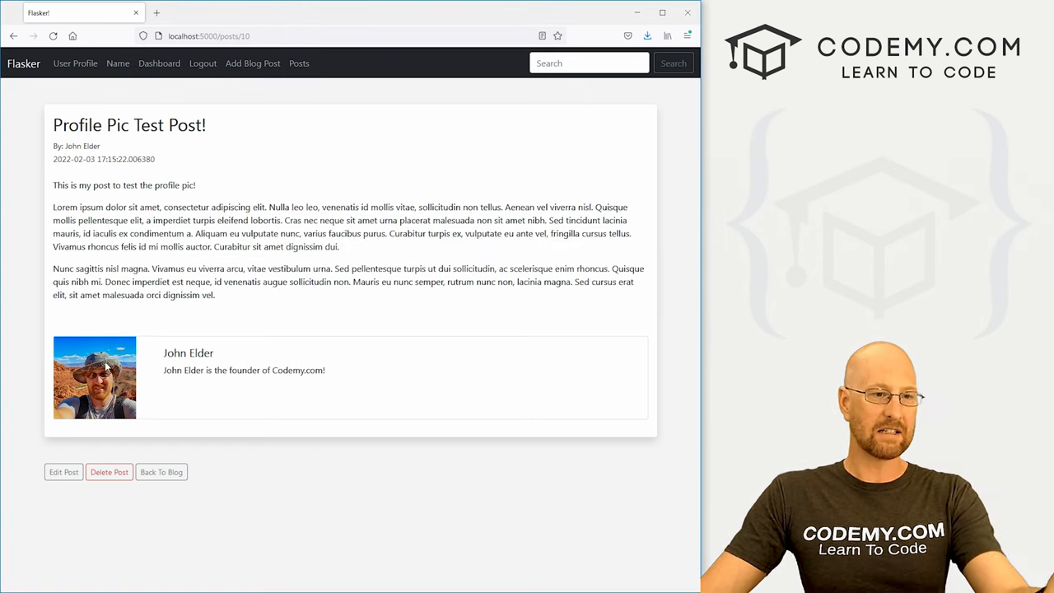
{"action": "double_click", "coordinate": [82, 145]}
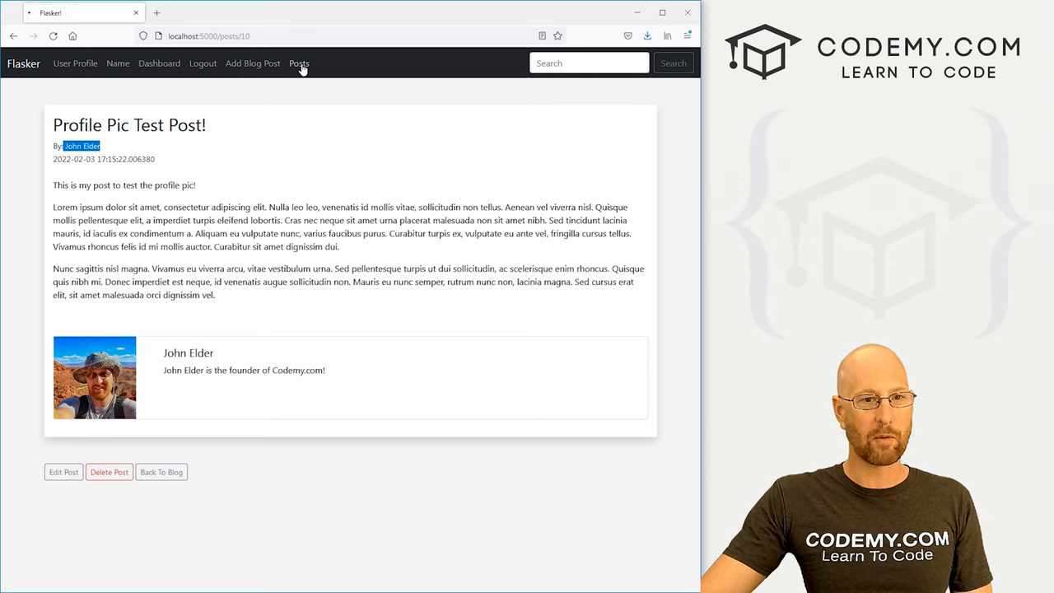
{"action": "left_click", "coordinate": [300, 62]}
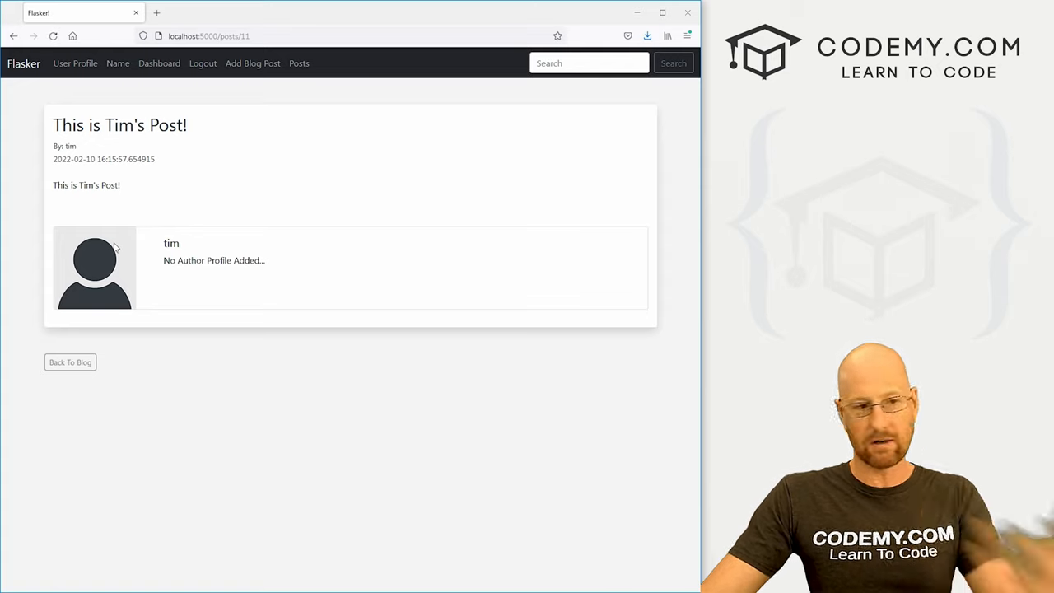
{"action": "mouse_move", "coordinate": [74, 292]}
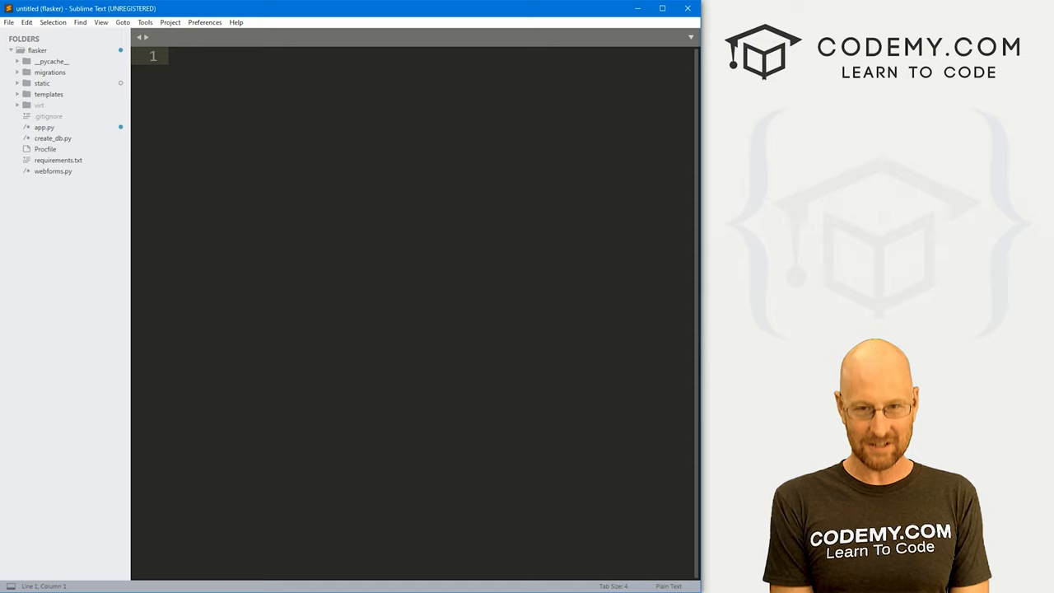
Open post.html from the templates folder and bring the author about block into view
{"action": "left_click", "coordinate": [50, 94]}
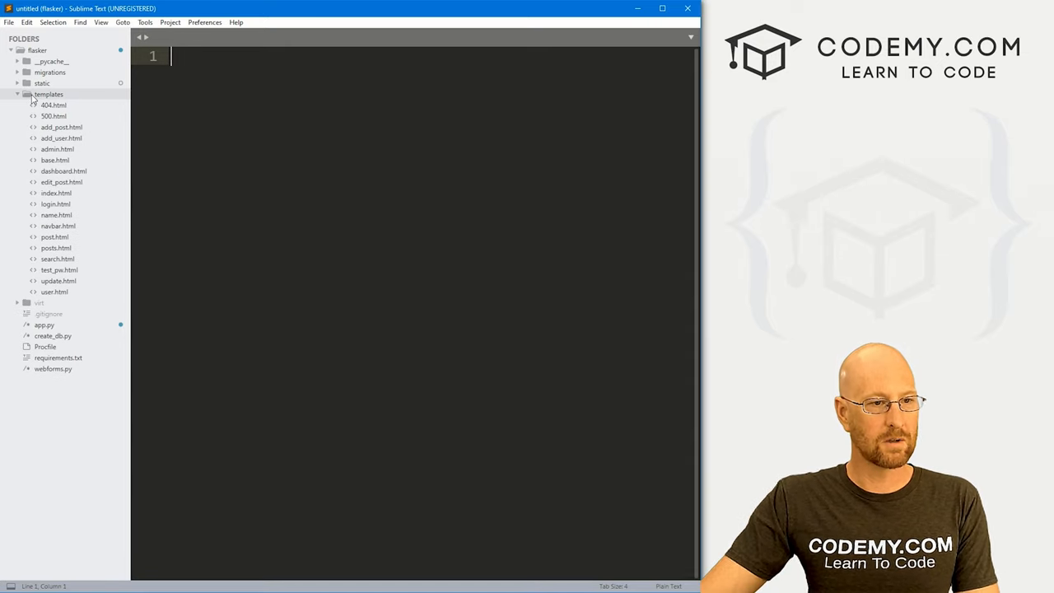
{"action": "double_click", "coordinate": [54, 238]}
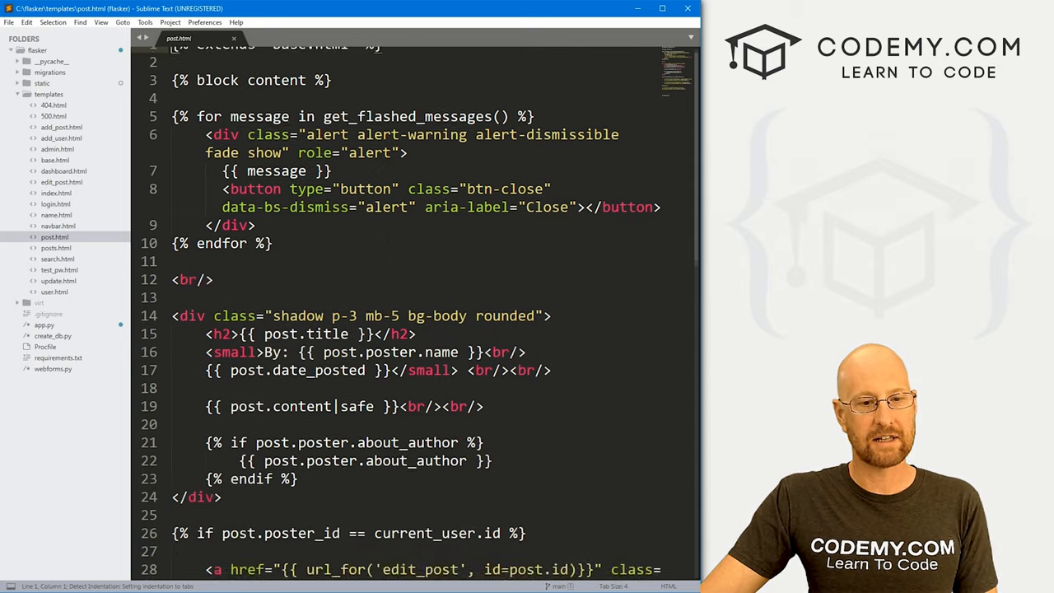
{"action": "scroll", "scroll_direction": "down", "scroll_amount": 3}
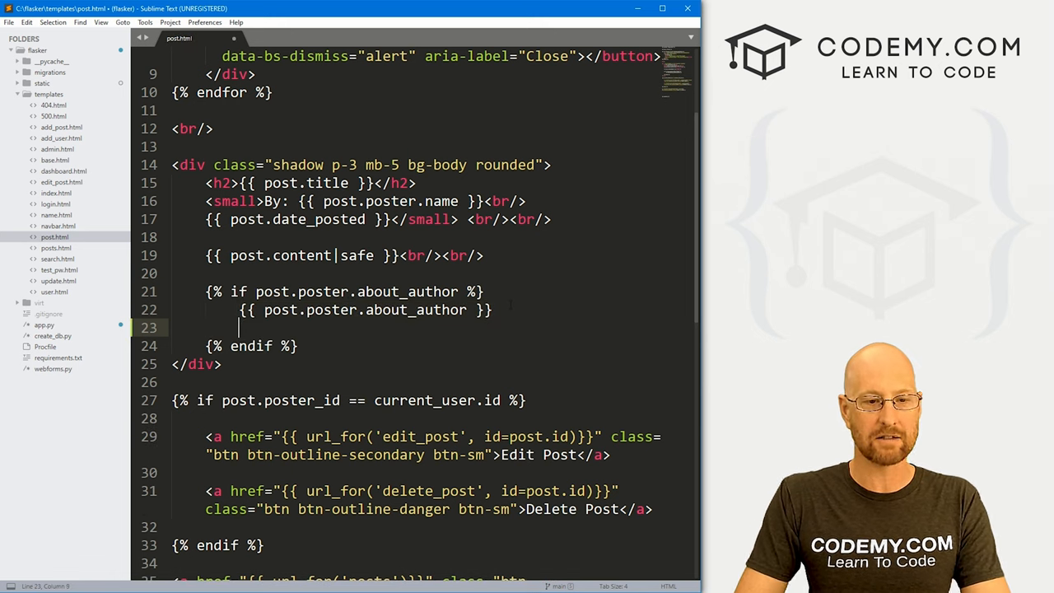
Add an {% else %} branch reading 'Author has no about profile yet...' and save the template
{"action": "type", "text": "{%%}"}
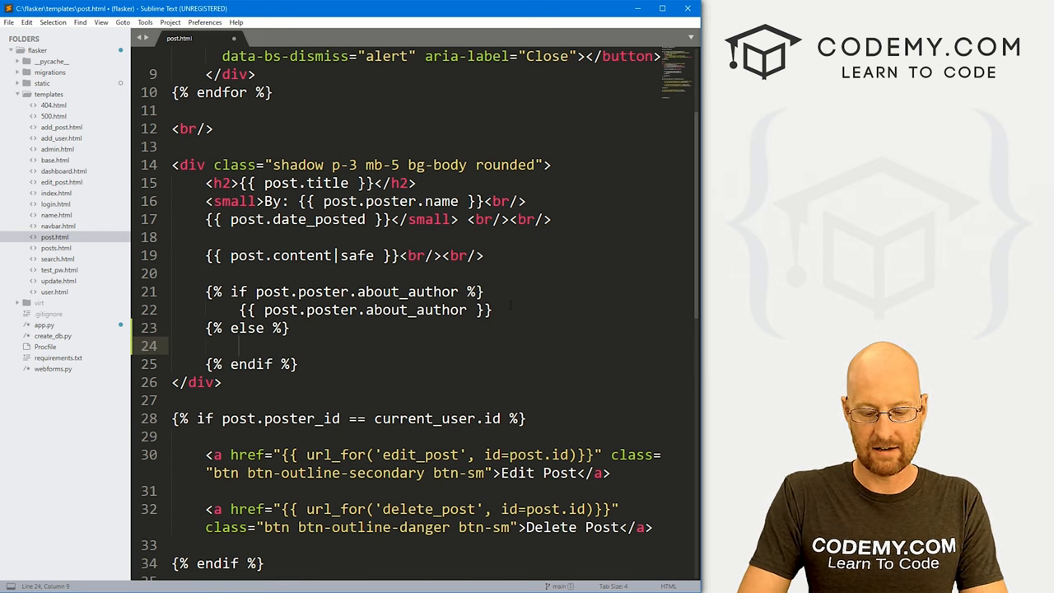
{"action": "type", "text": "Author has no"}
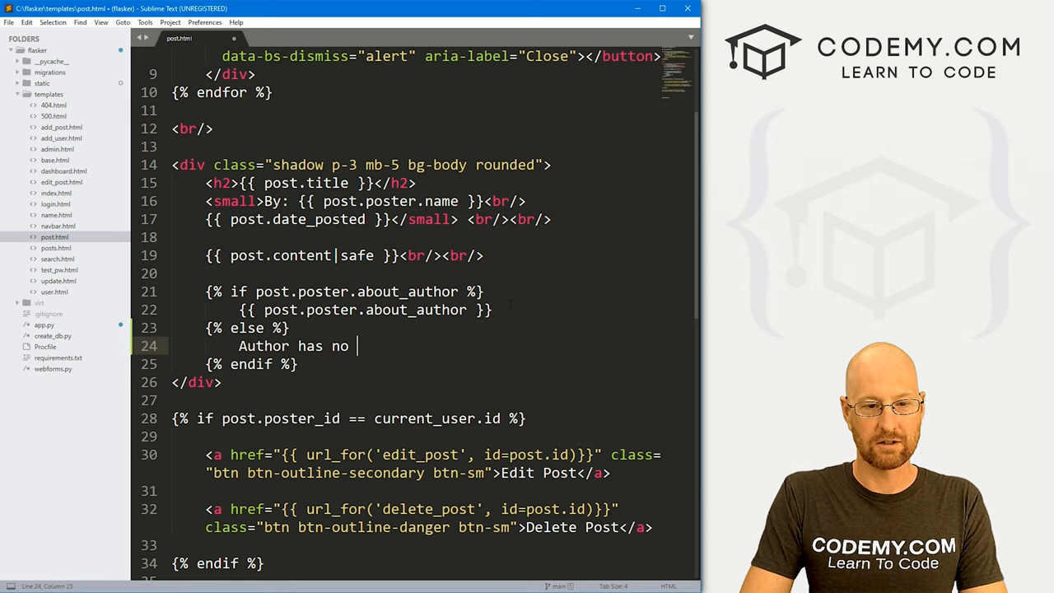
{"action": "type", "text": "about pro"}
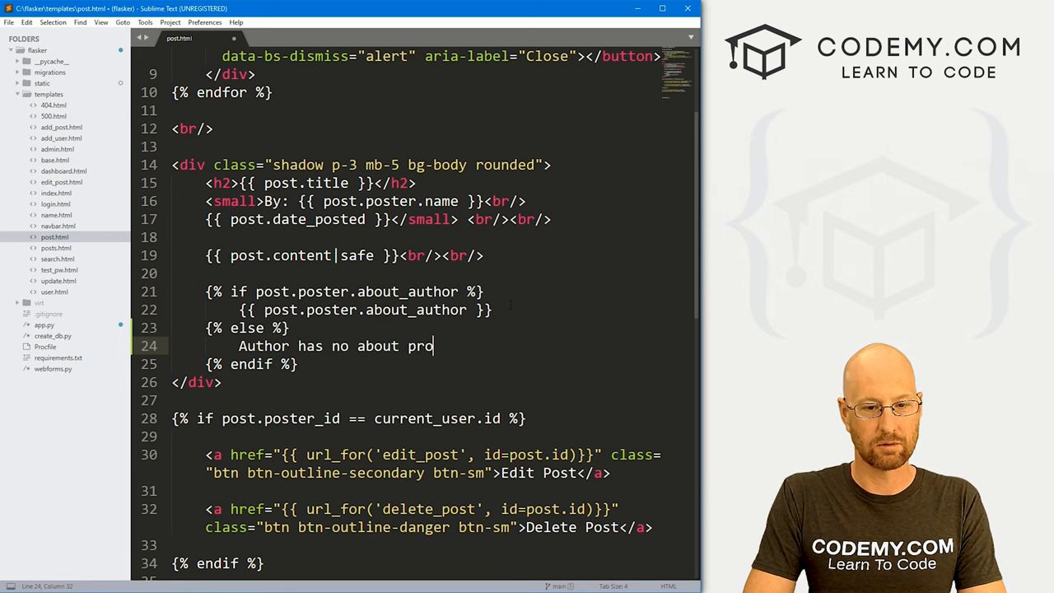
{"action": "type", "text": "file yet./.."}
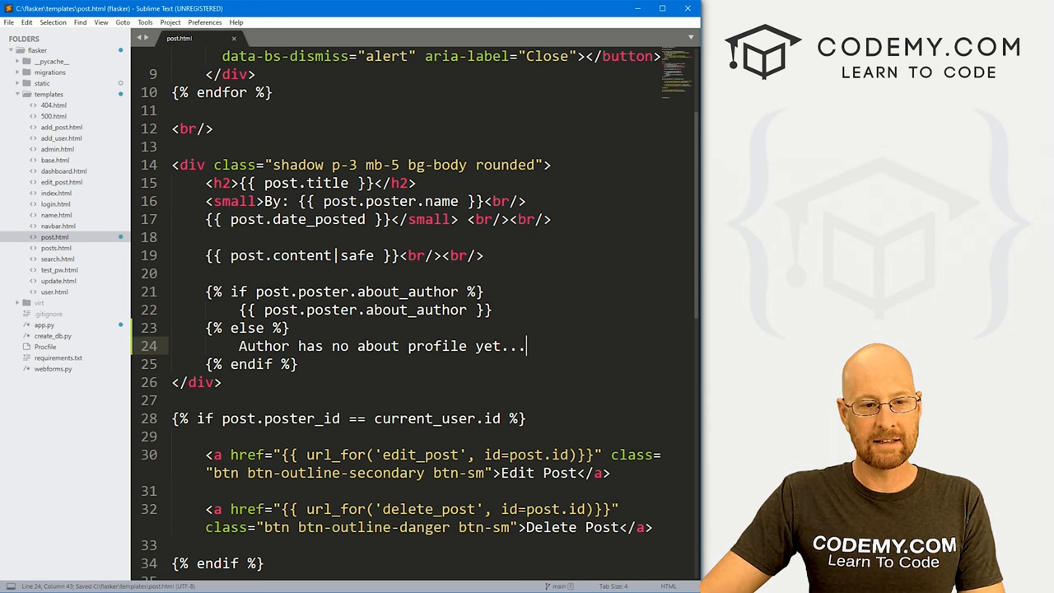
{"action": "key", "text": "enter"}
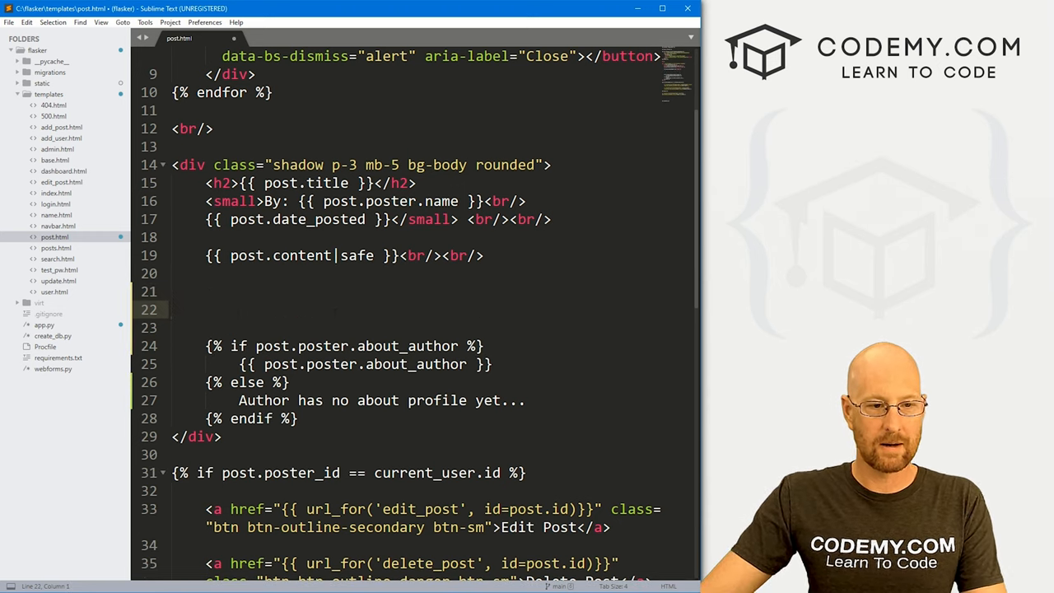
Start a new <div above the about_author if block in post.html
{"action": "type", "text": "<"}
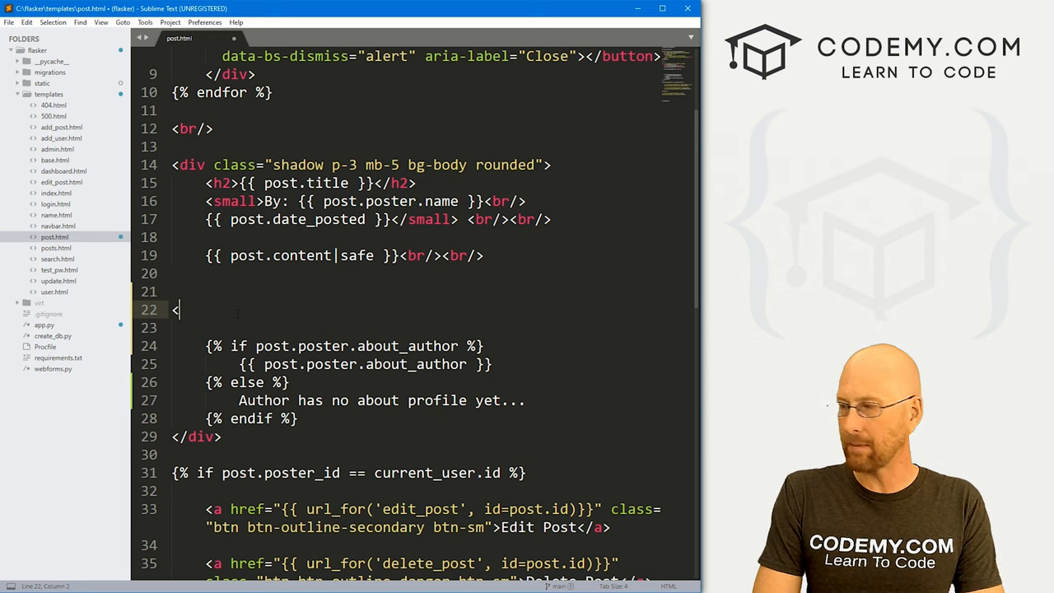
{"action": "type", "text": "dive"}
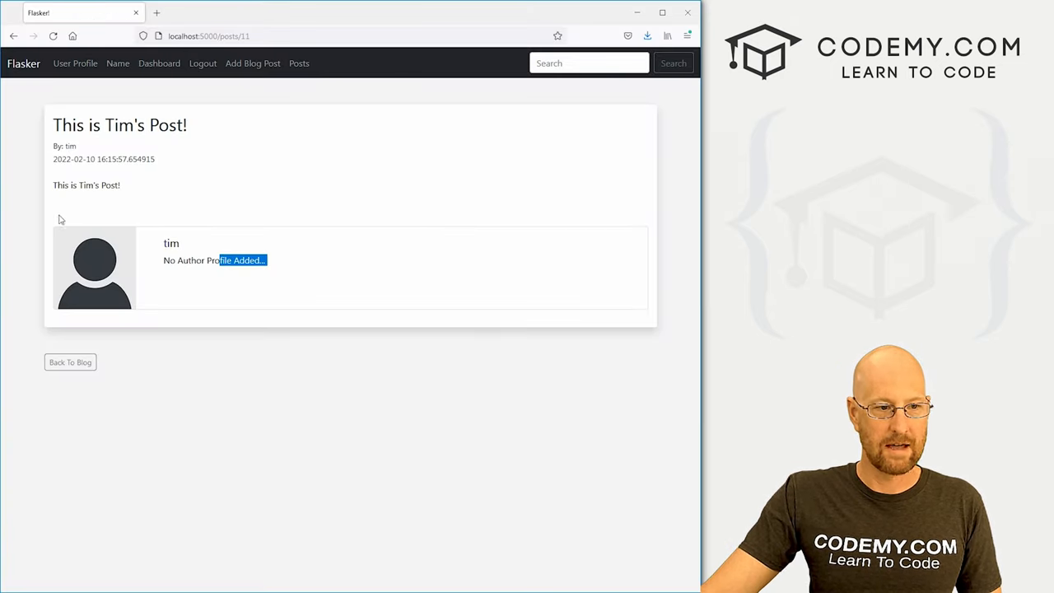
{"action": "mouse_move", "coordinate": [637, 220]}
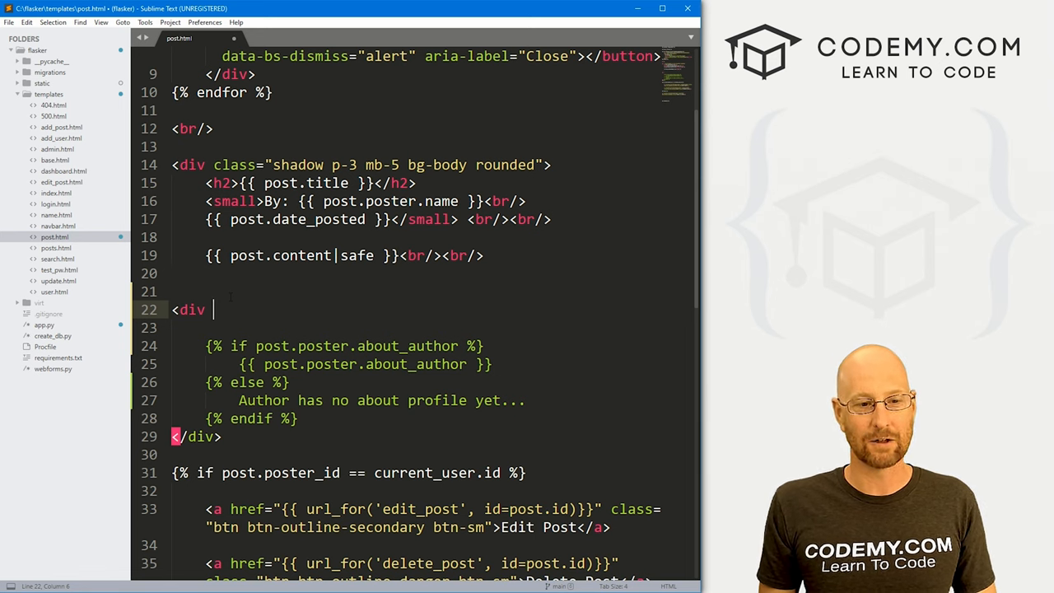
Make the div a class="card mb-3" wrapper containing a row no-gutters div
{"action": "type", "text": "class"}
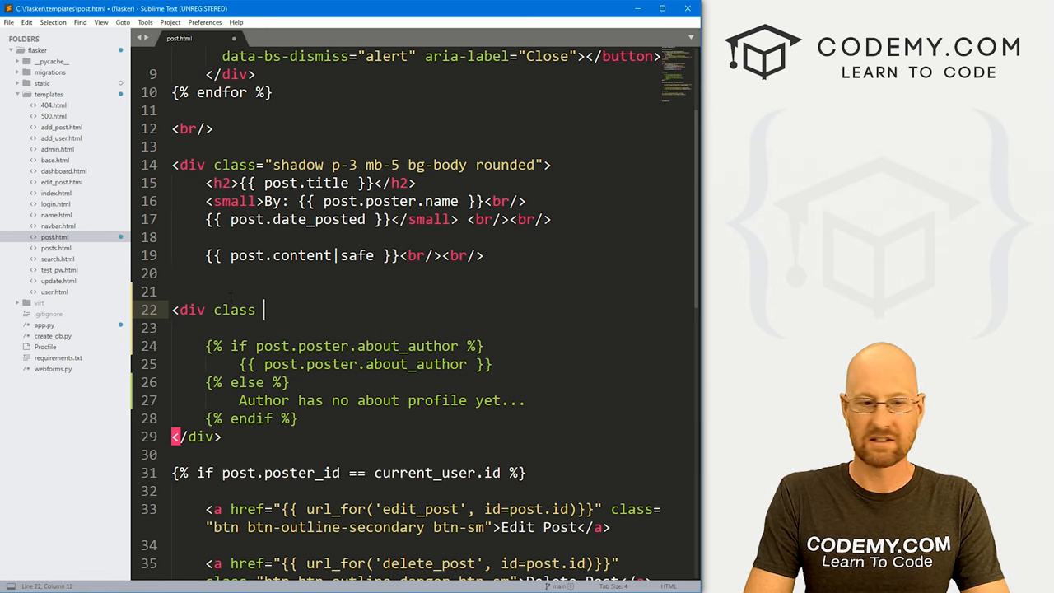
{"action": "type", "text": "=card"}
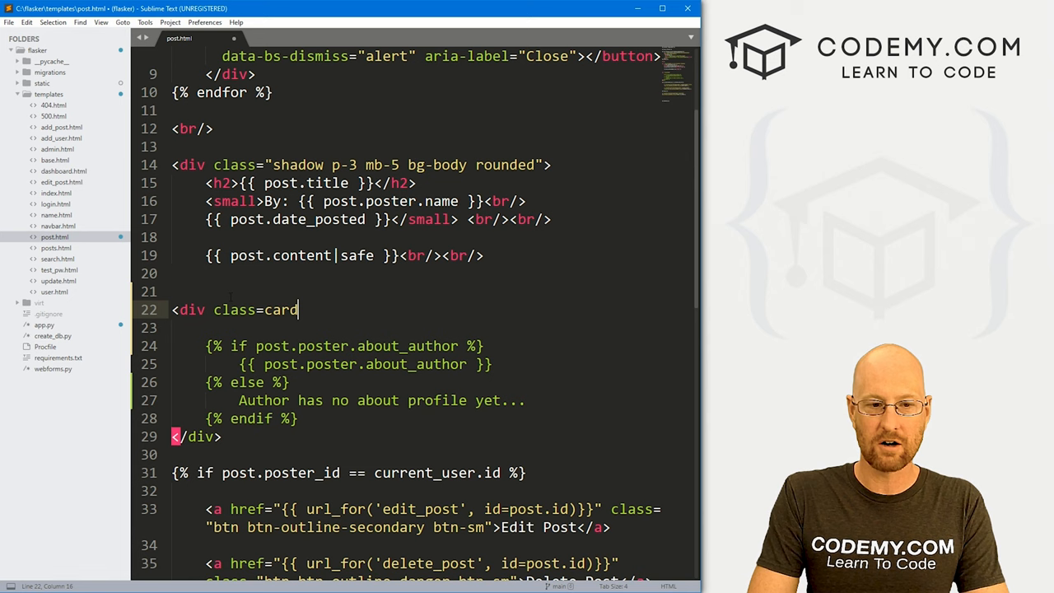
{"action": "type", "text": "mb-"}
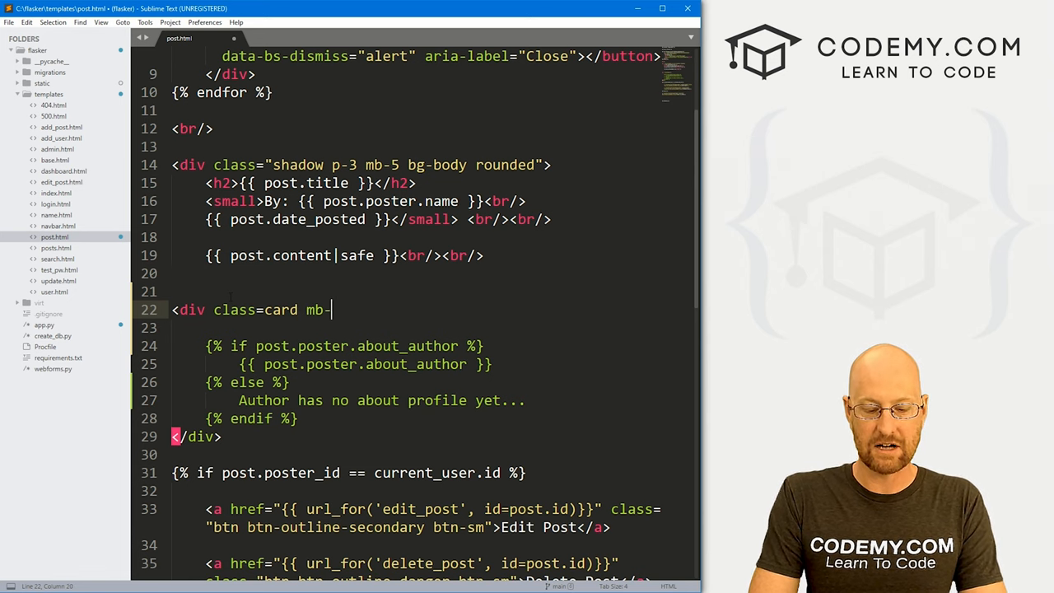
{"action": "type", "text": "3\""}
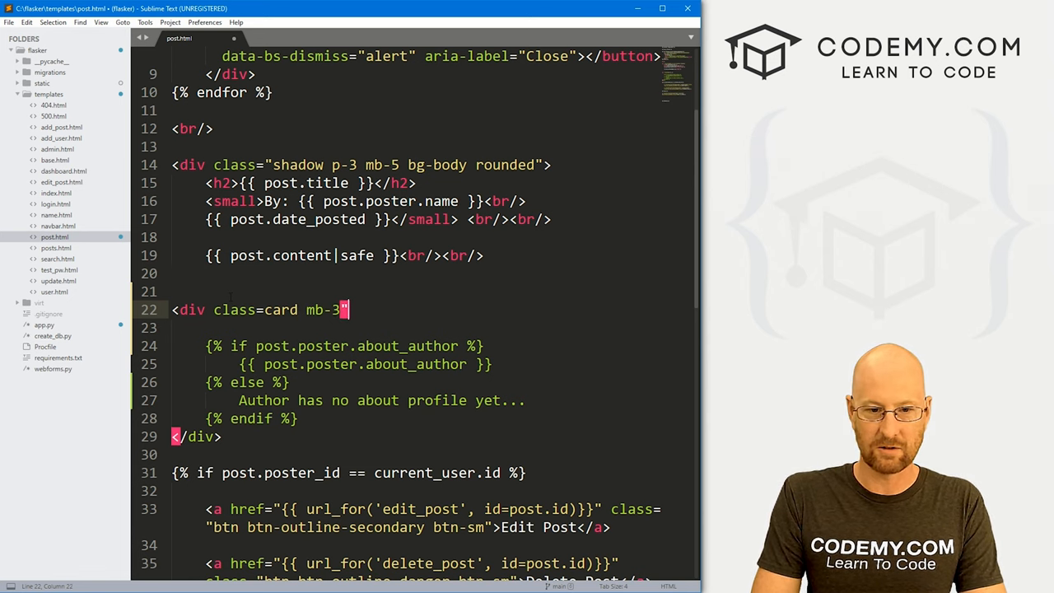
{"action": "type", "text": ">"}
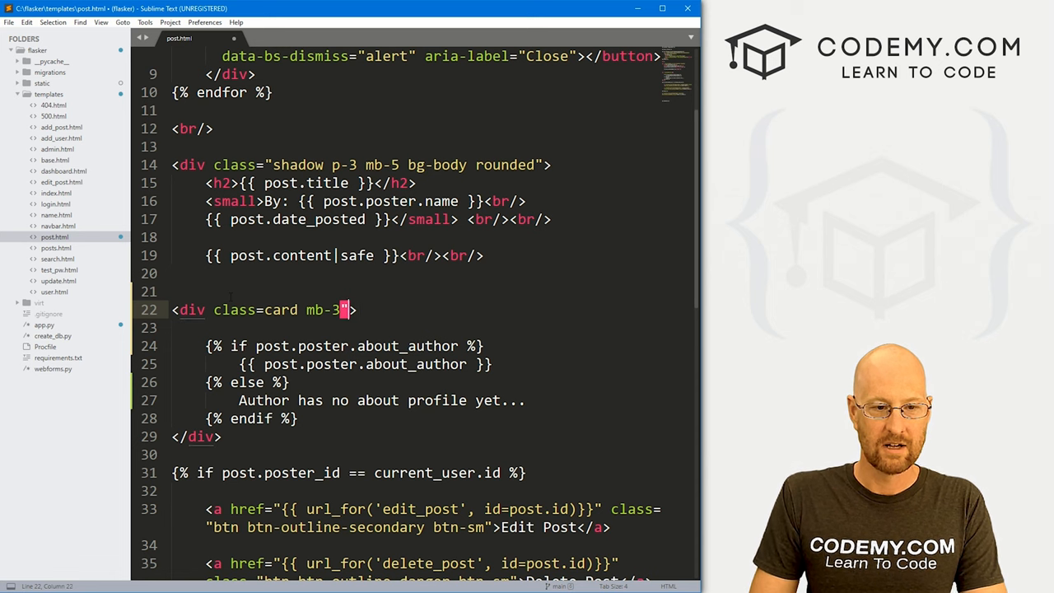
{"action": "type", "text": "\""}
{"action": "key", "text": "enter"}
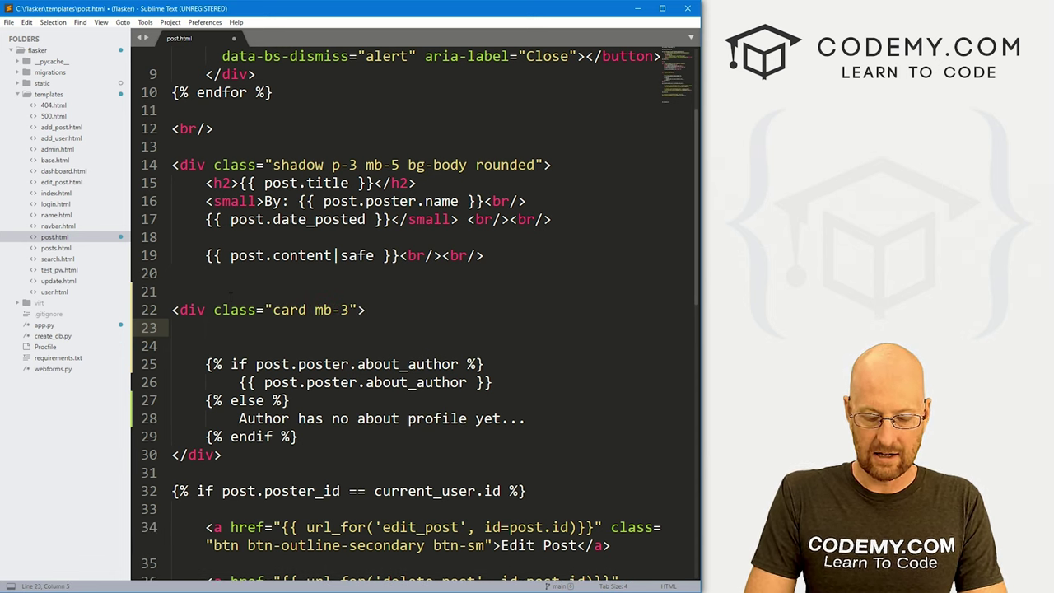
{"action": "type", "text": "<div class=\"row"}
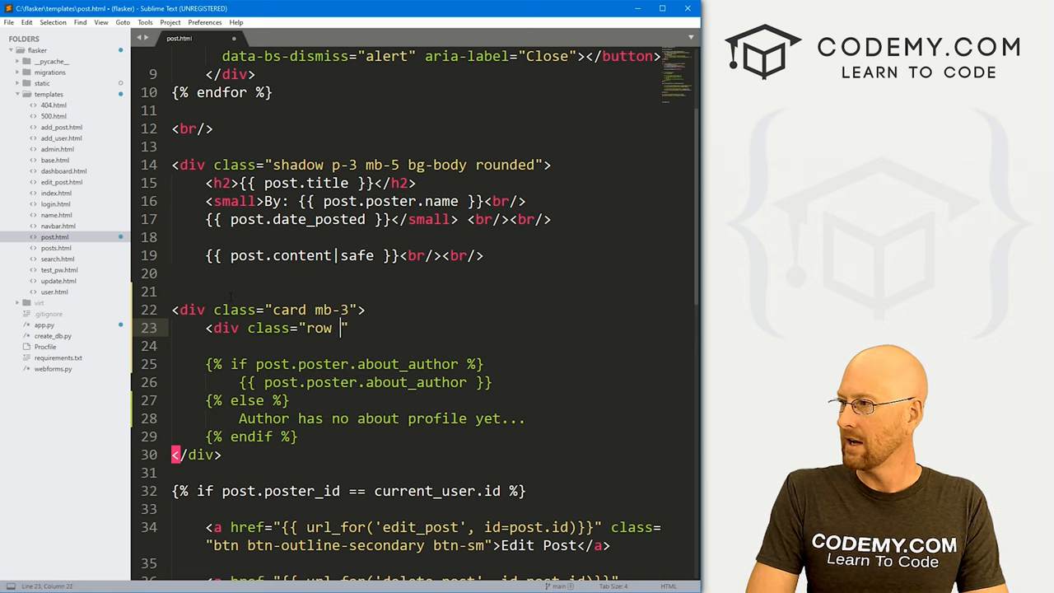
{"action": "type", "text": "no-gutters"}
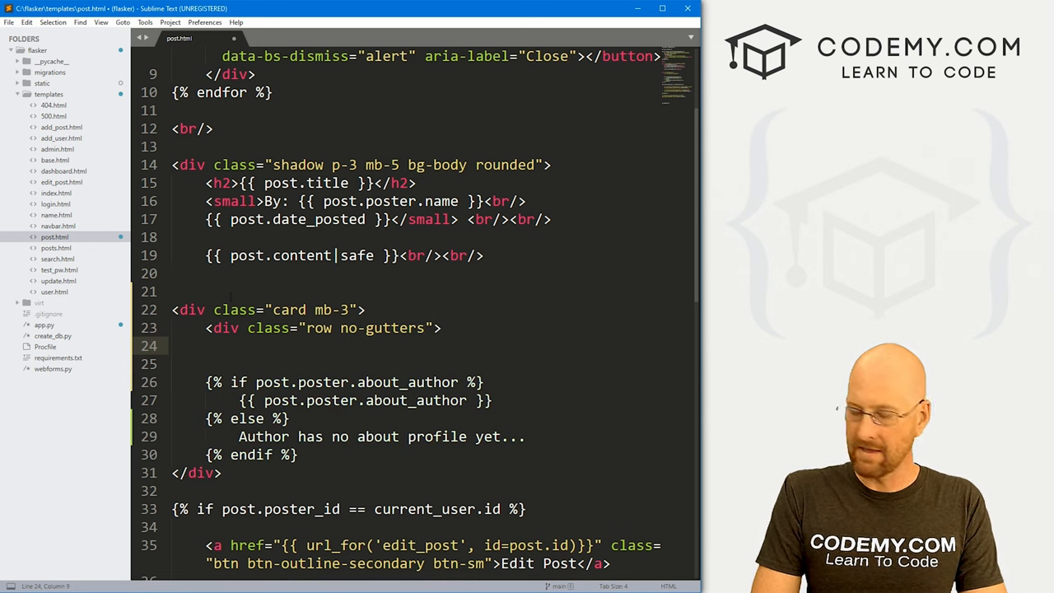
Add a col-md-2 div holding 'Profile Pic', then a col-md-10 div with a nested card-body div
{"action": "type", "text": "<div class=\"col-"}
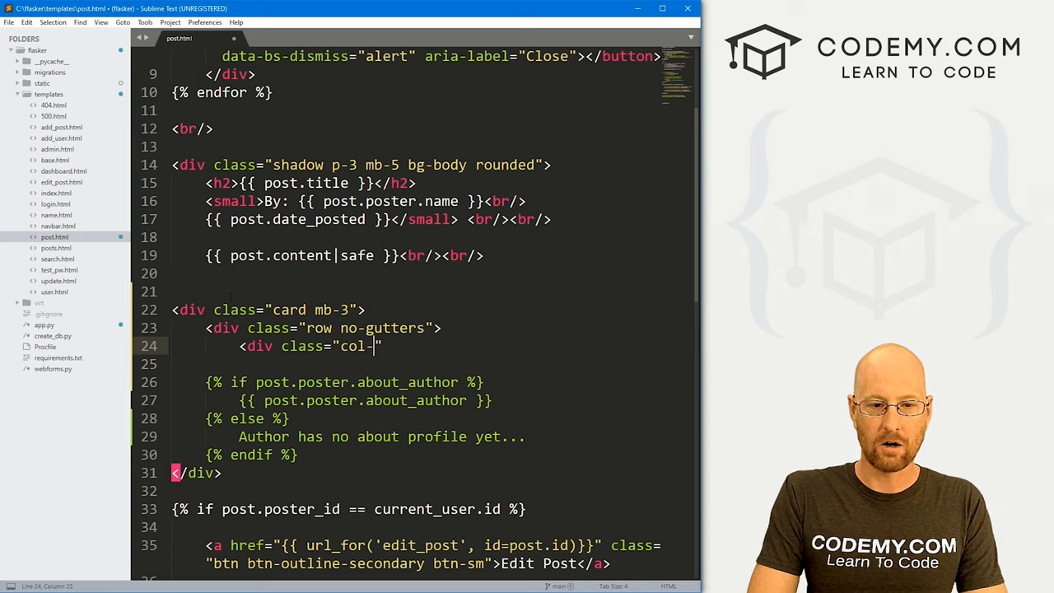
{"action": "type", "text": "md-2"}
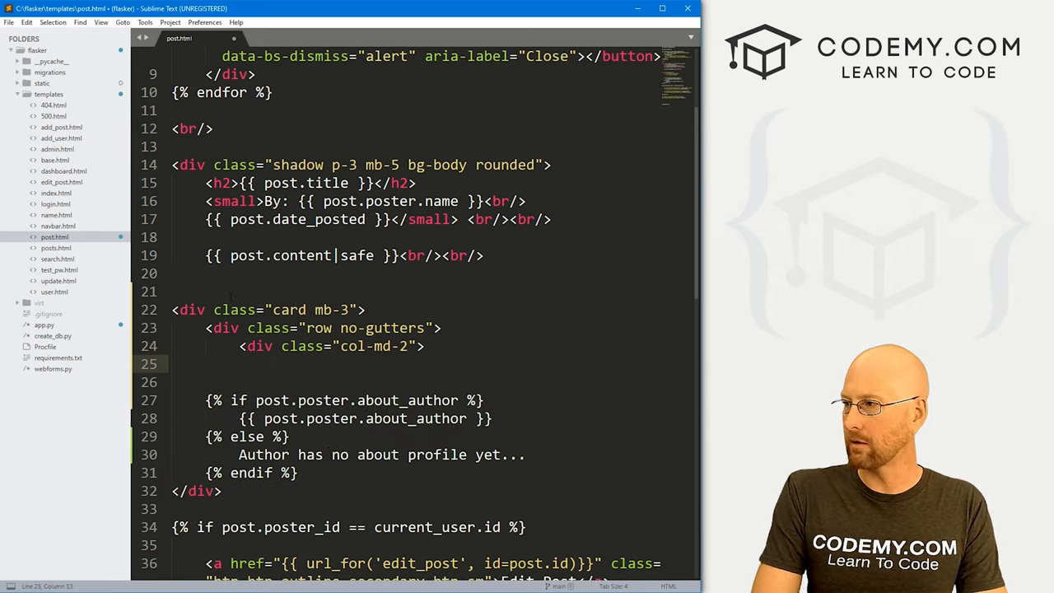
{"action": "type", "text": "Profile Pic"}
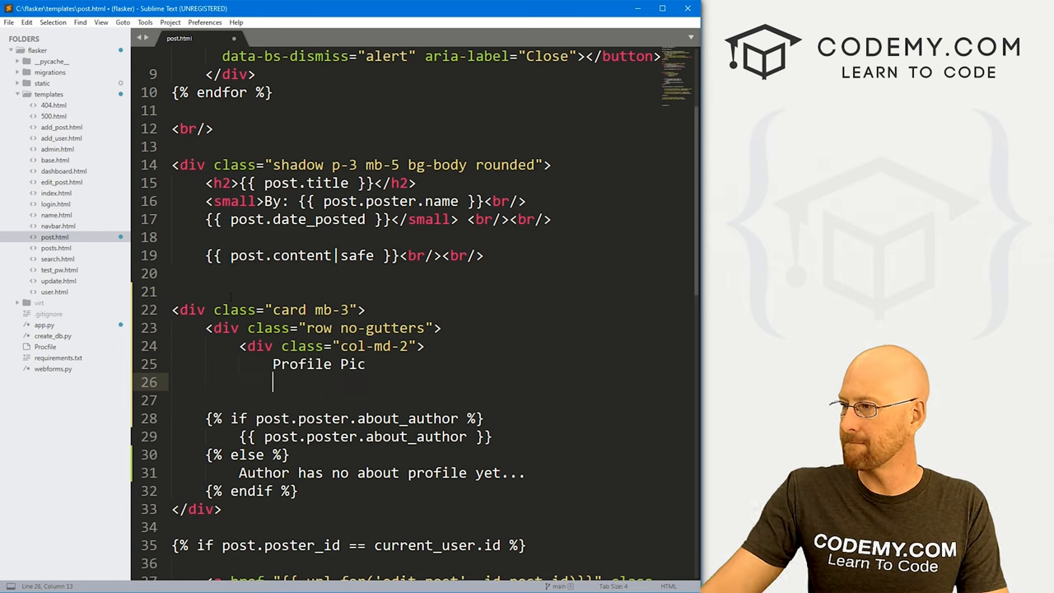
{"action": "type", "text": "</div>"}
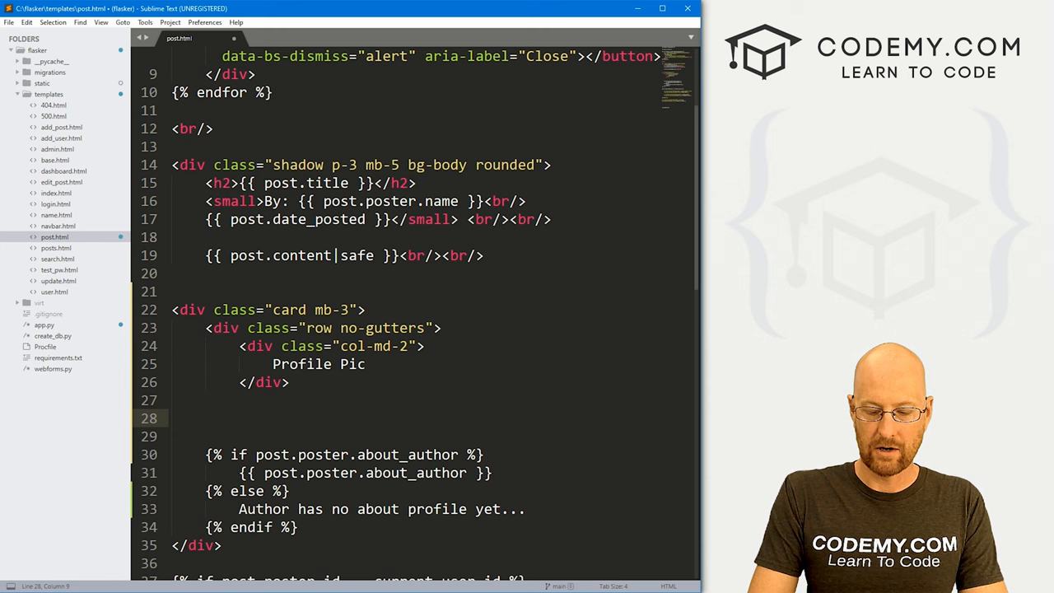
{"action": "type", "text": "<div class"}
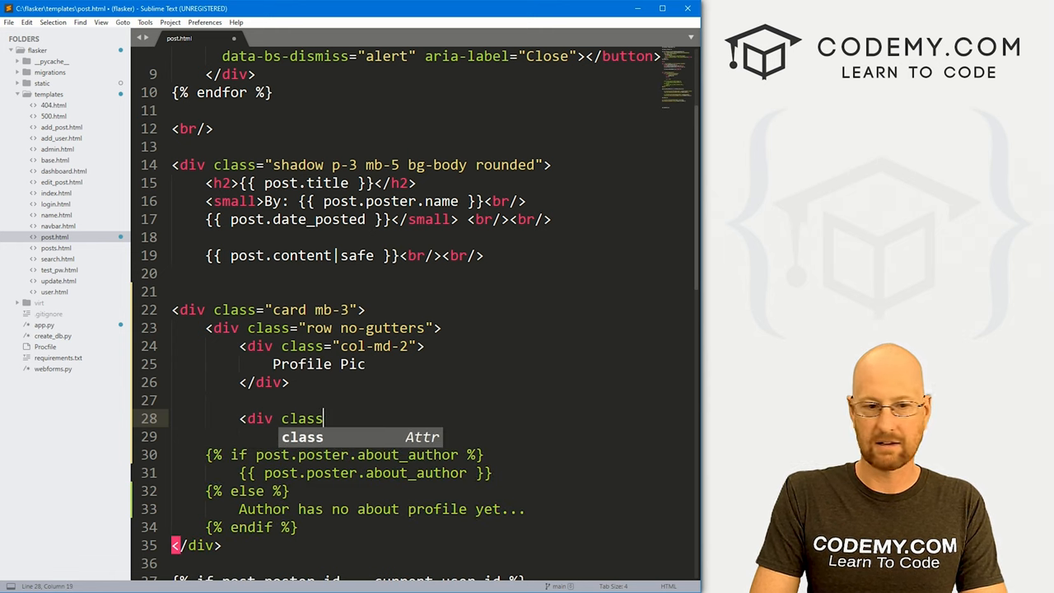
{"action": "type", "text": "=\"col-md=10"}
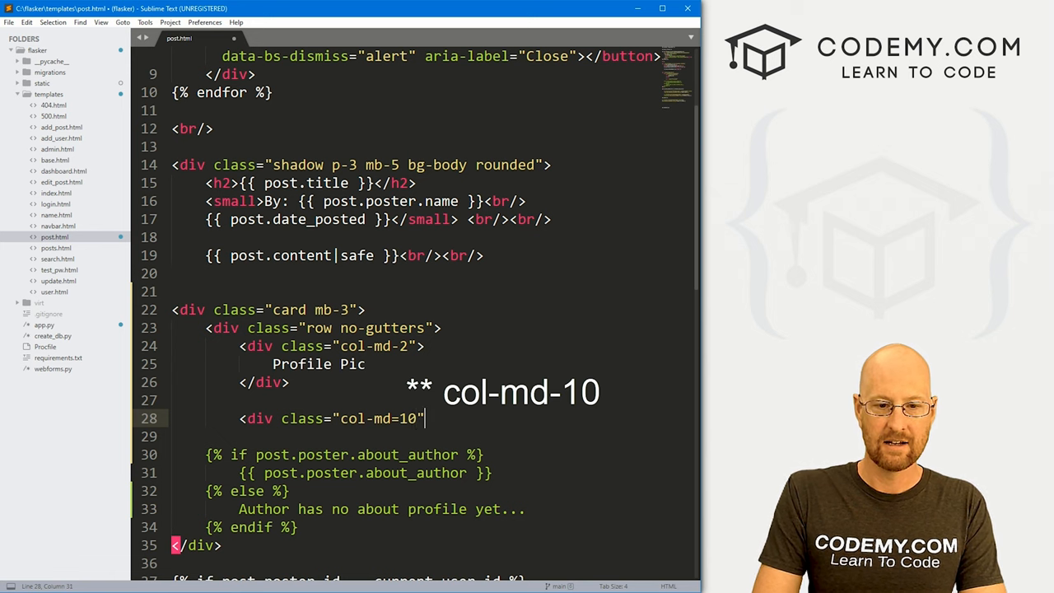
{"action": "key", "text": "Return"}
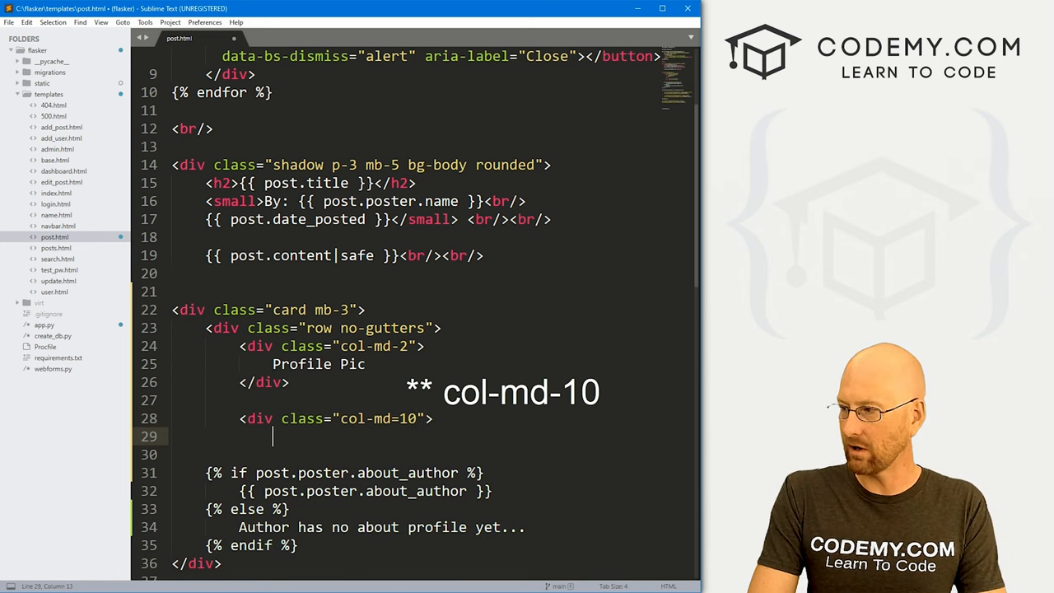
{"action": "type", "text": "<div class=\""}
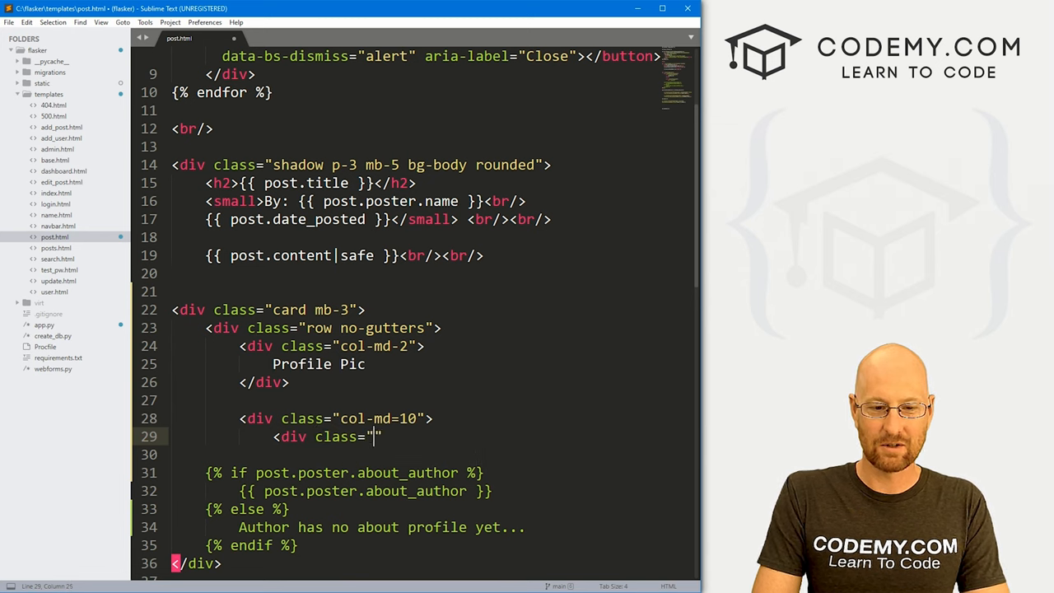
{"action": "type", "text": "card-body"}
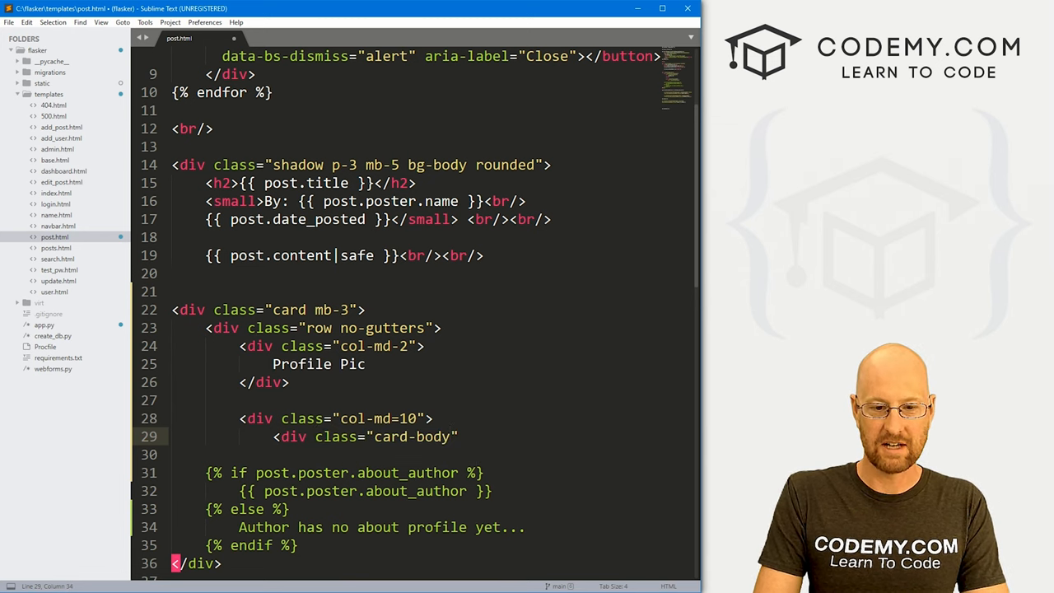
{"action": "type", "text": "<"}
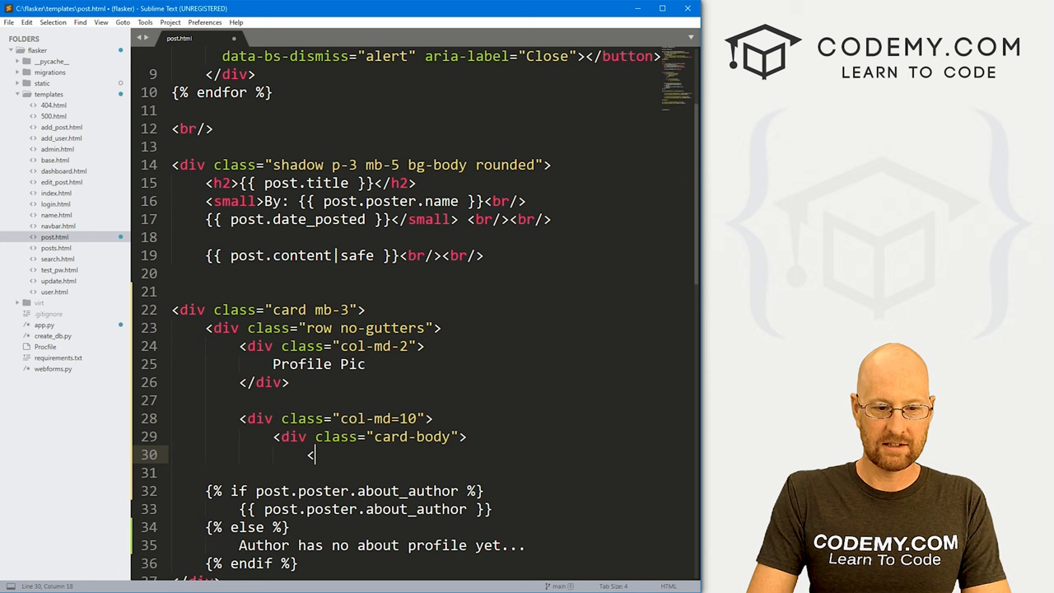
Add an h5 card-title with the poster's name and wrap the about_author block in a <p class="card-text"> paragraph
{"action": "type", "text": "h5 class=\"card-title\">"}
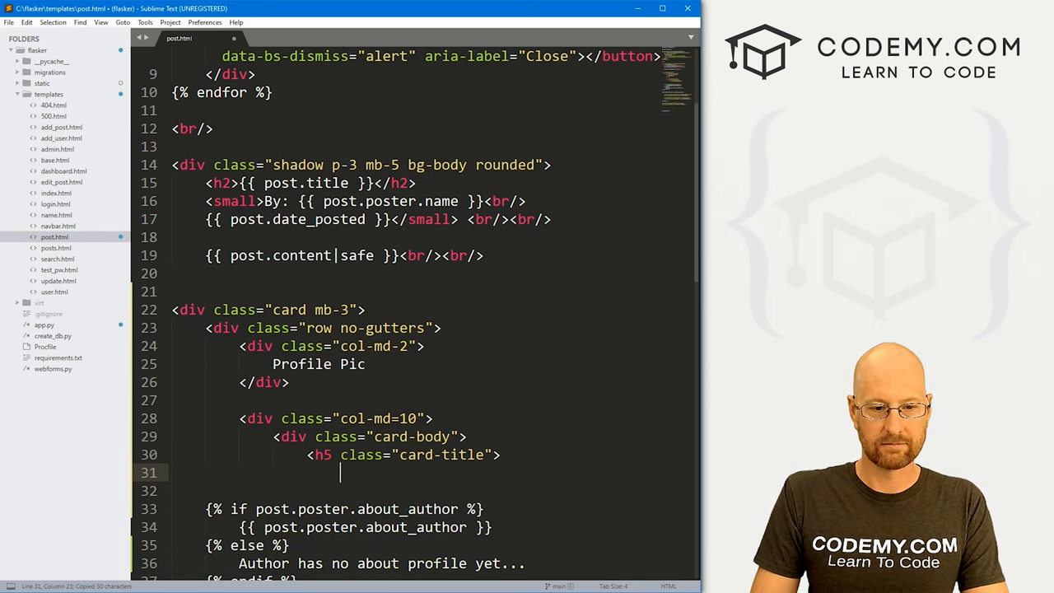
{"action": "type", "text": "{{ post.poster.about_author }}"}
{"action": "type", "text": "</h5>"}
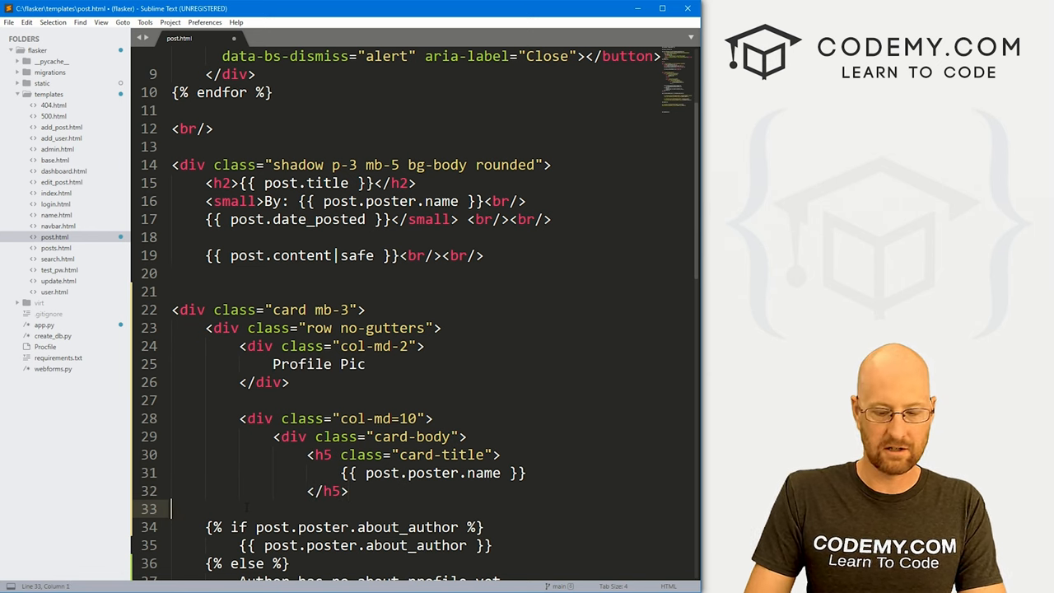
{"action": "type", "text": "<p class-"}
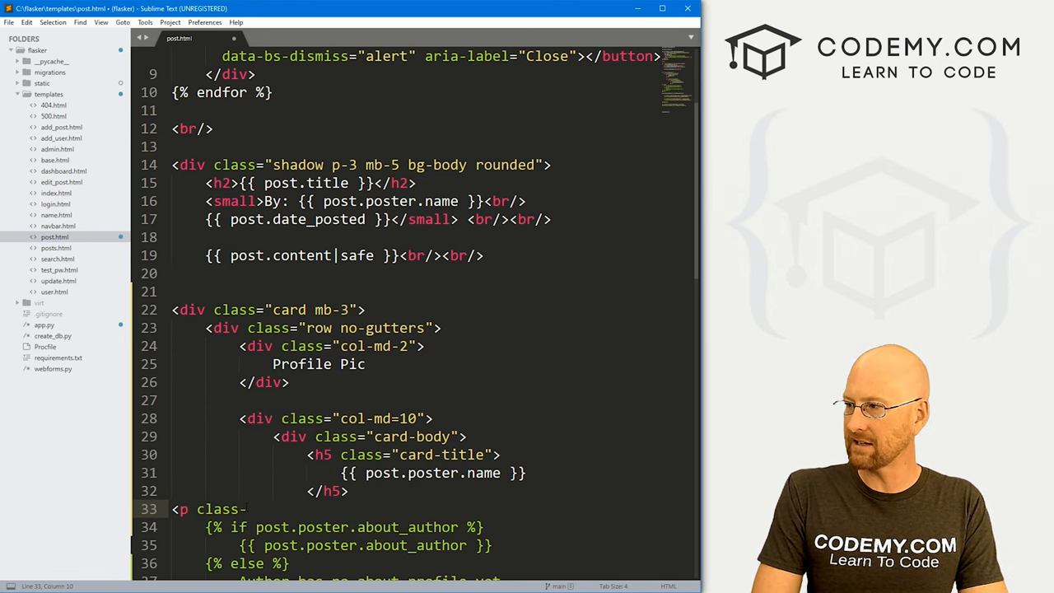
{"action": "type", "text": "=\"card"}
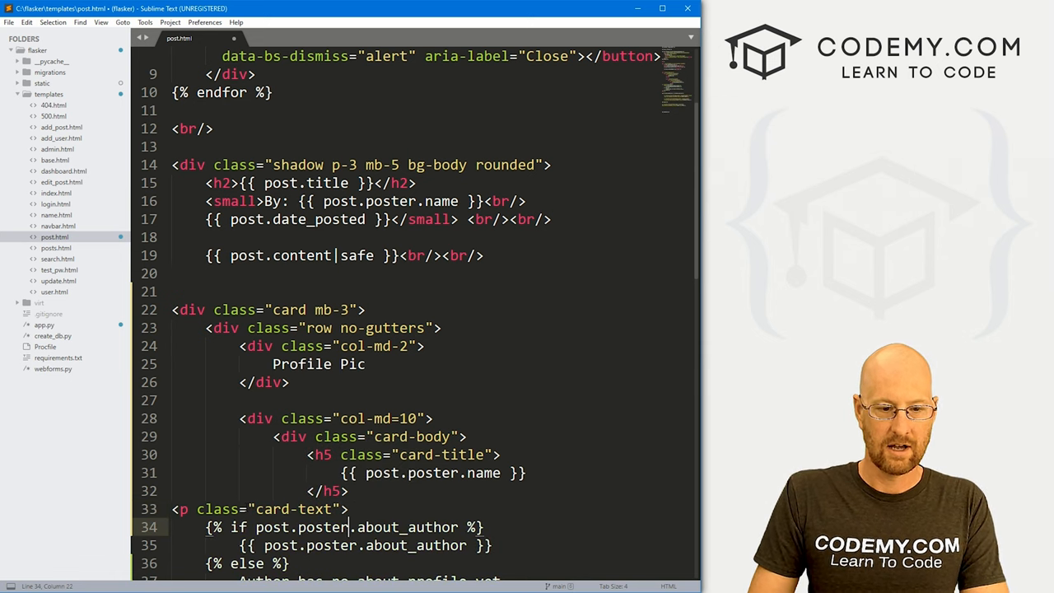
{"action": "scroll", "scroll_direction": "down", "scroll_amount": 3}
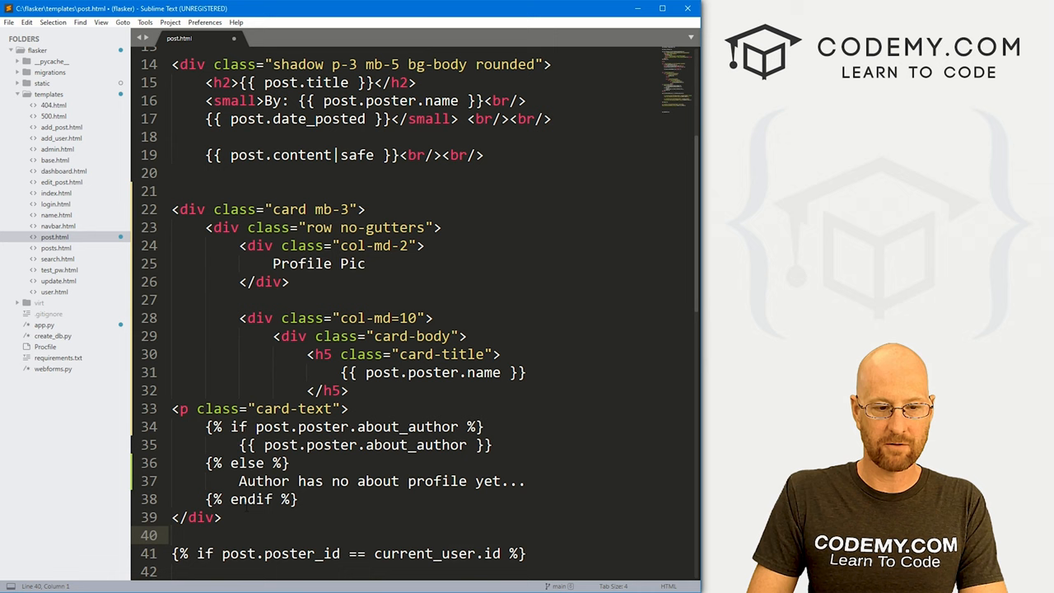
{"action": "type", "text": "</p>"}
{"action": "type", "text": "</div>"}
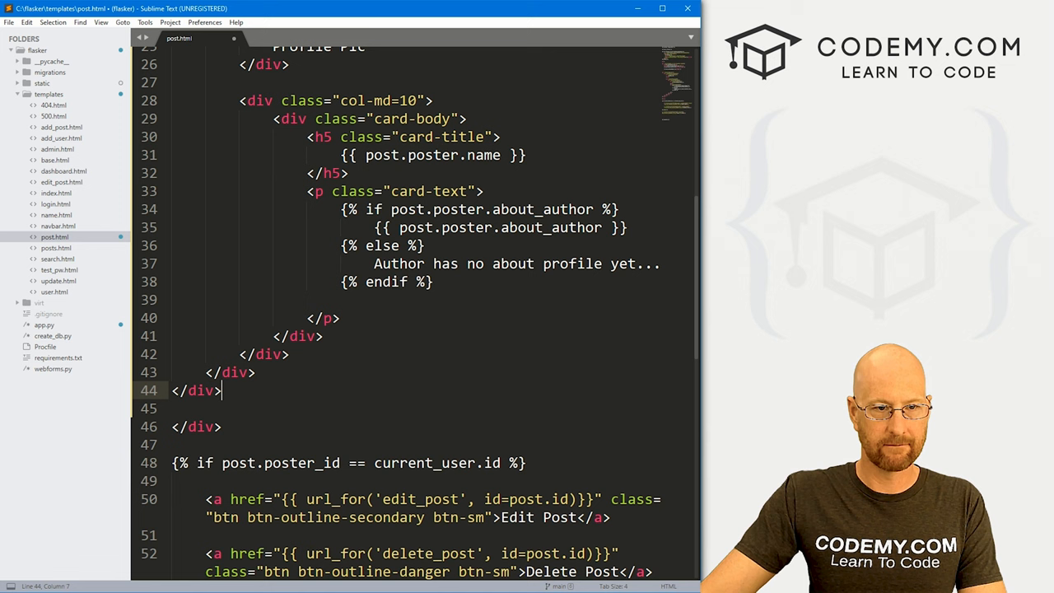
{"action": "scroll", "scroll_direction": "up", "scroll_amount": 3}
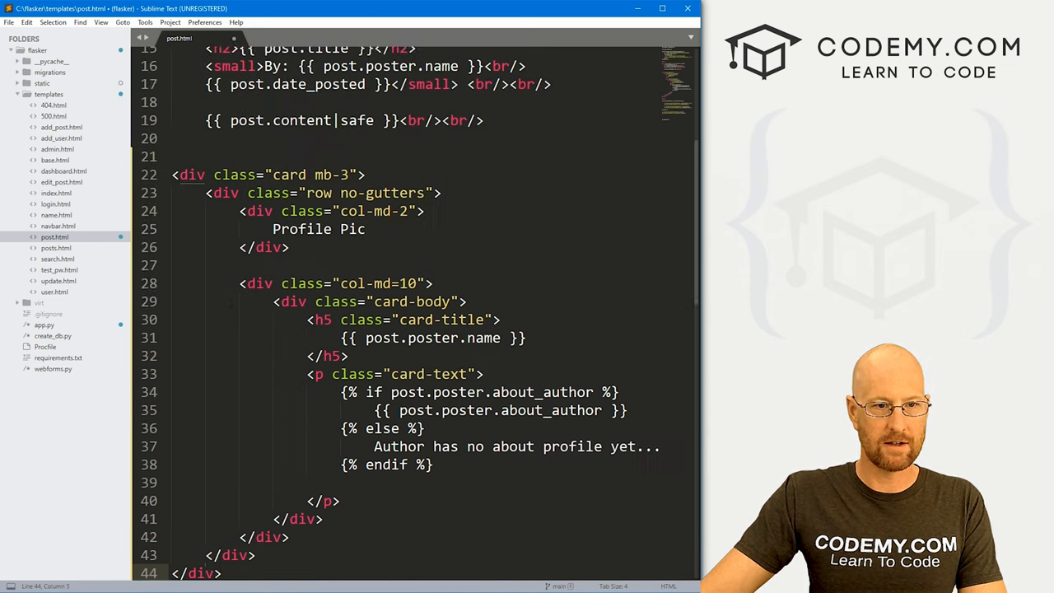
{"action": "scroll", "scroll_direction": "up", "scroll_amount": 3}
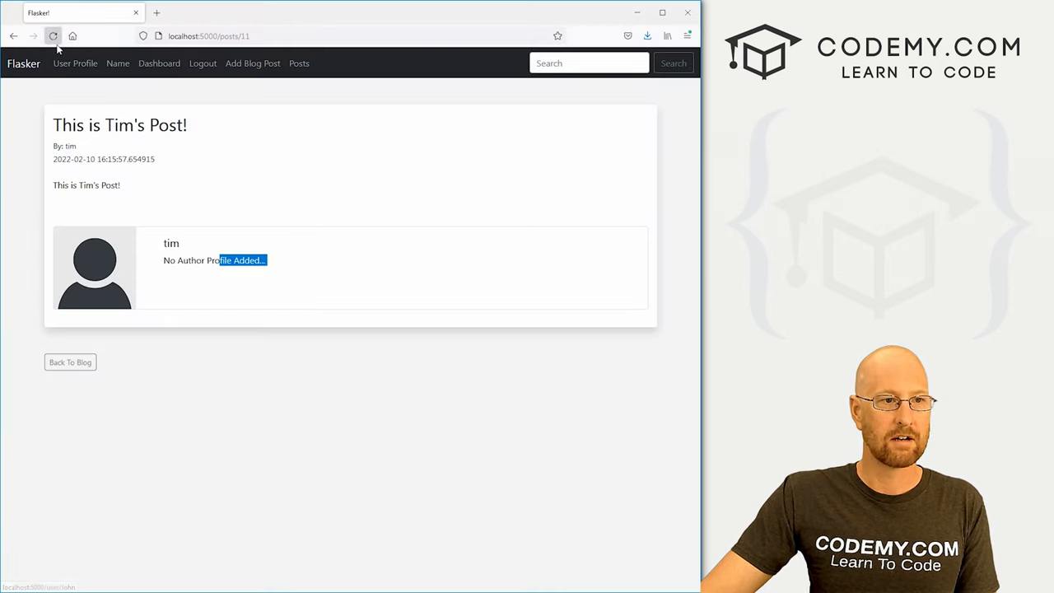
Reload the post to see the new author card, then open the Profile Pic Test Post from the Posts list
{"action": "left_click", "coordinate": [53, 36]}
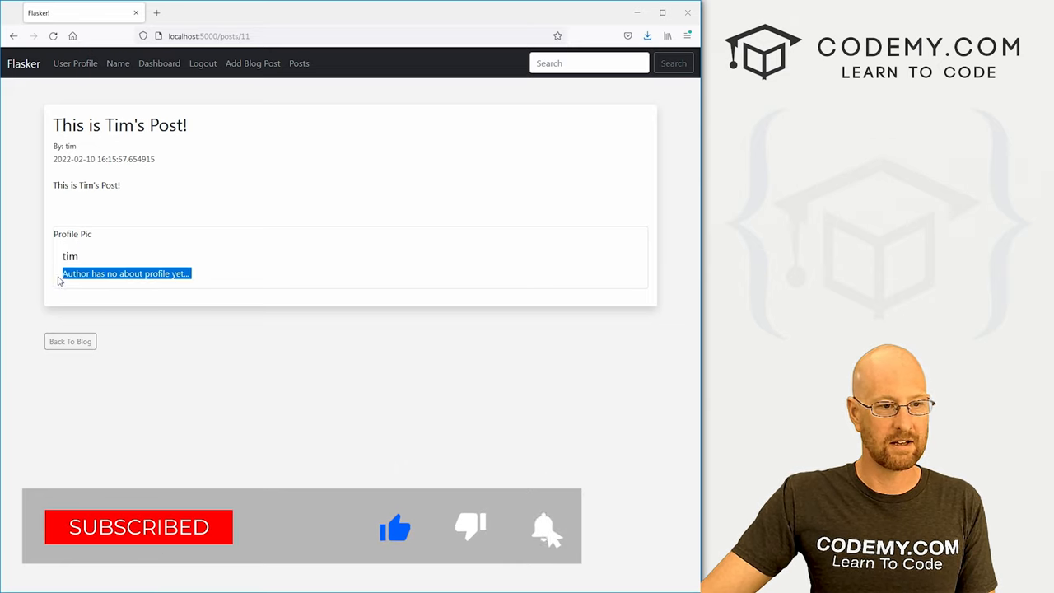
{"action": "left_click", "coordinate": [300, 62]}
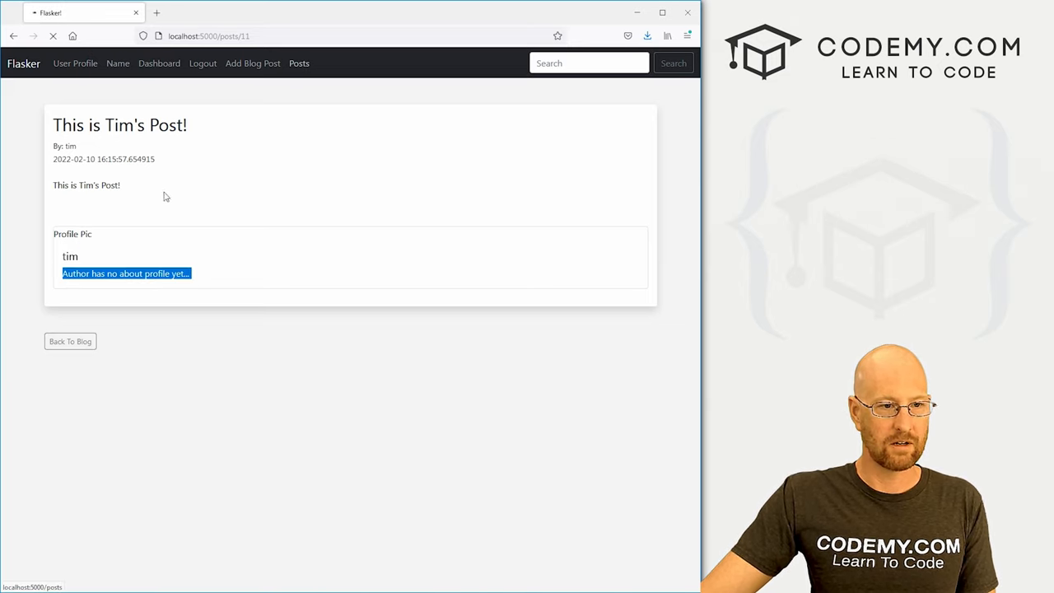
{"action": "left_click", "coordinate": [14, 36]}
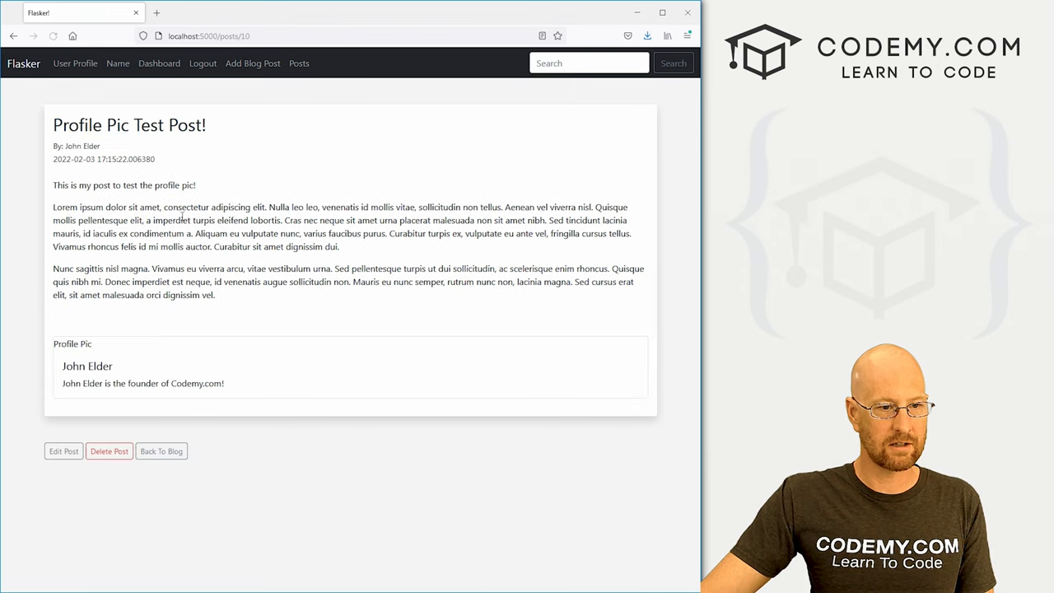
{"action": "double_click", "coordinate": [72, 344]}
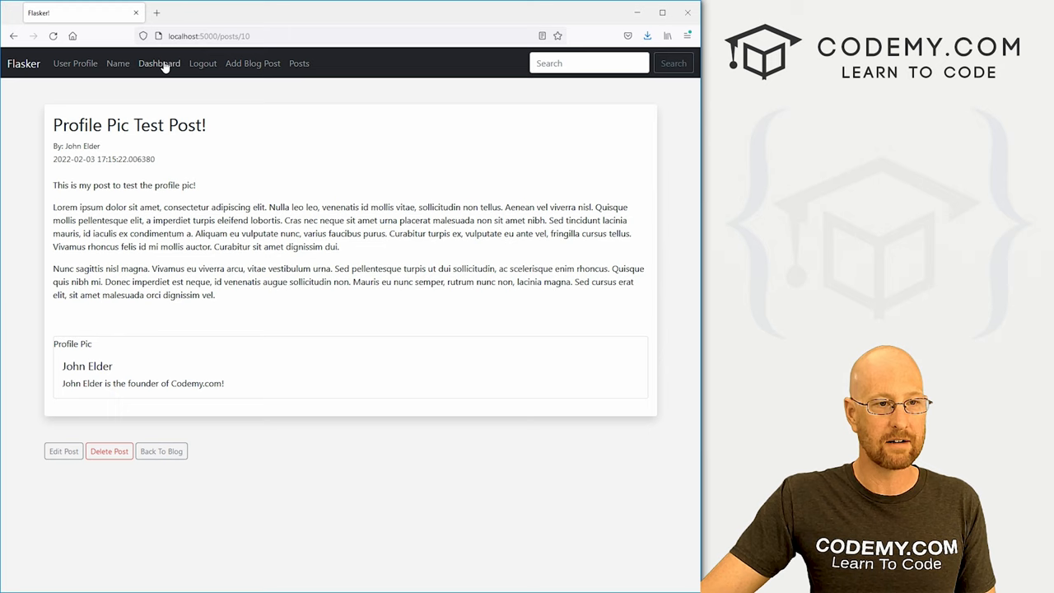
{"action": "left_click", "coordinate": [158, 62]}
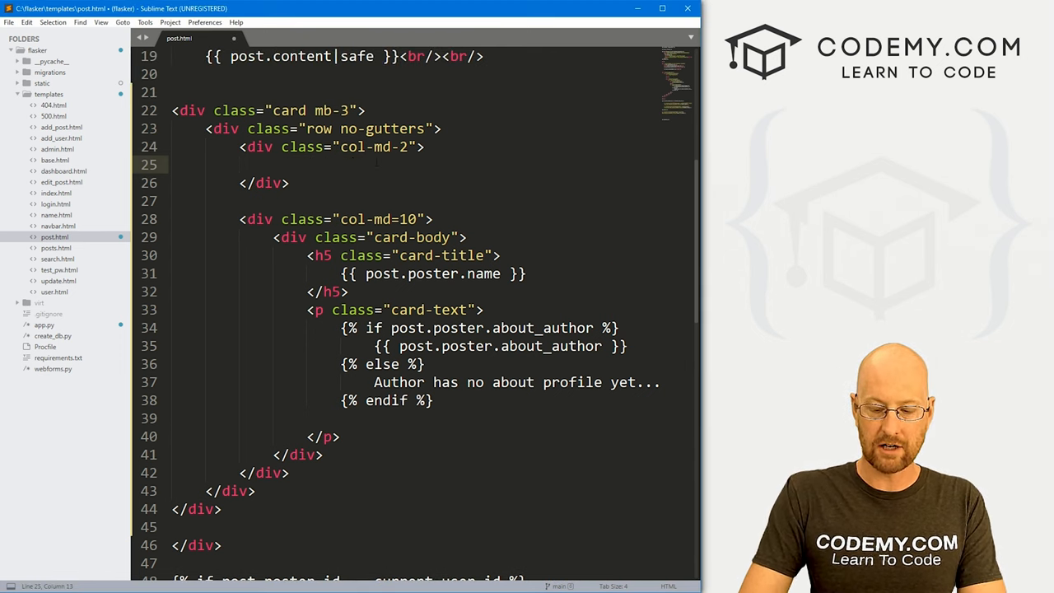
In the col-md-2 column write {% if post.poster.profile_pic %} as the card image condition
{"action": "type", "text": "{% %}"}
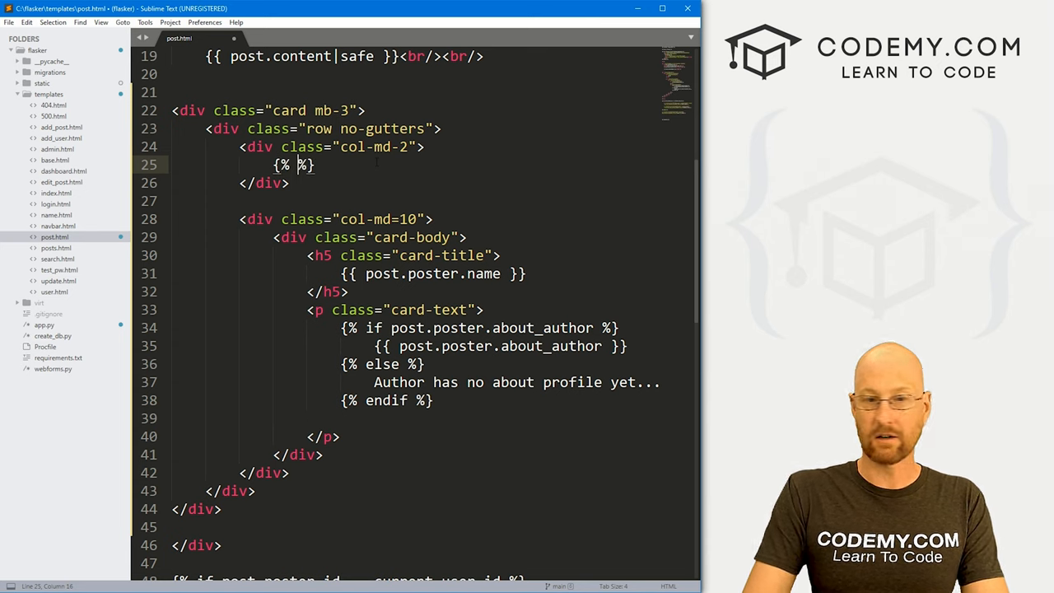
{"action": "type", "text": "if"}
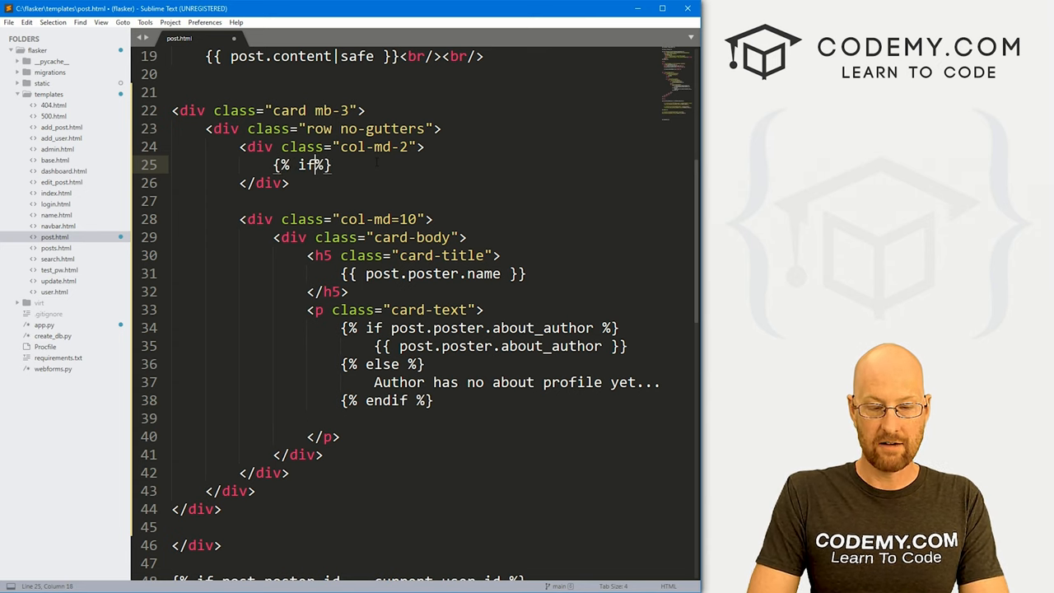
{"action": "type", "text": "post.poster"}
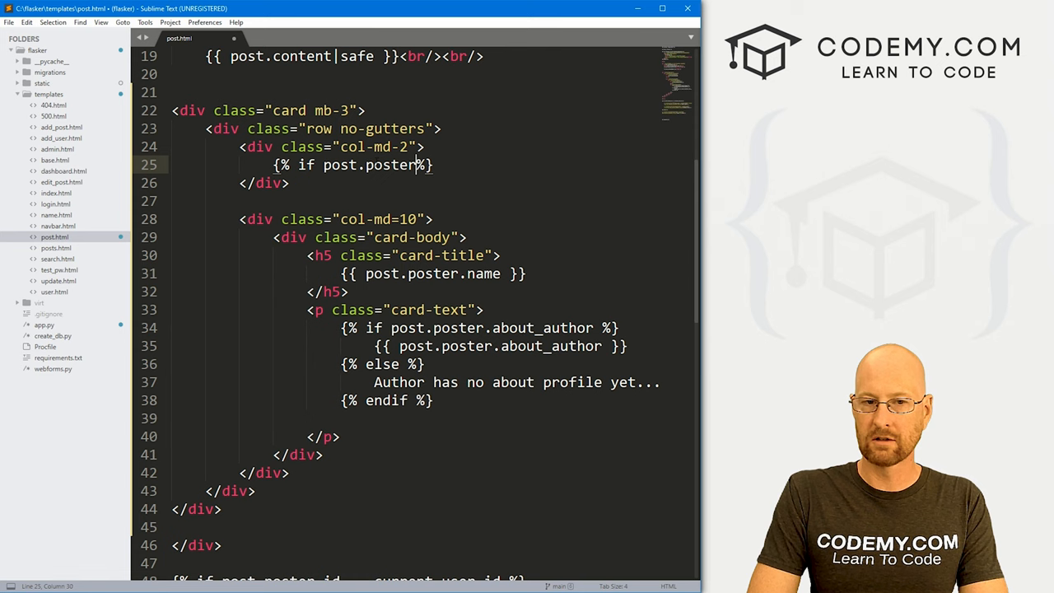
{"action": "type", "text": "profile_pic"}
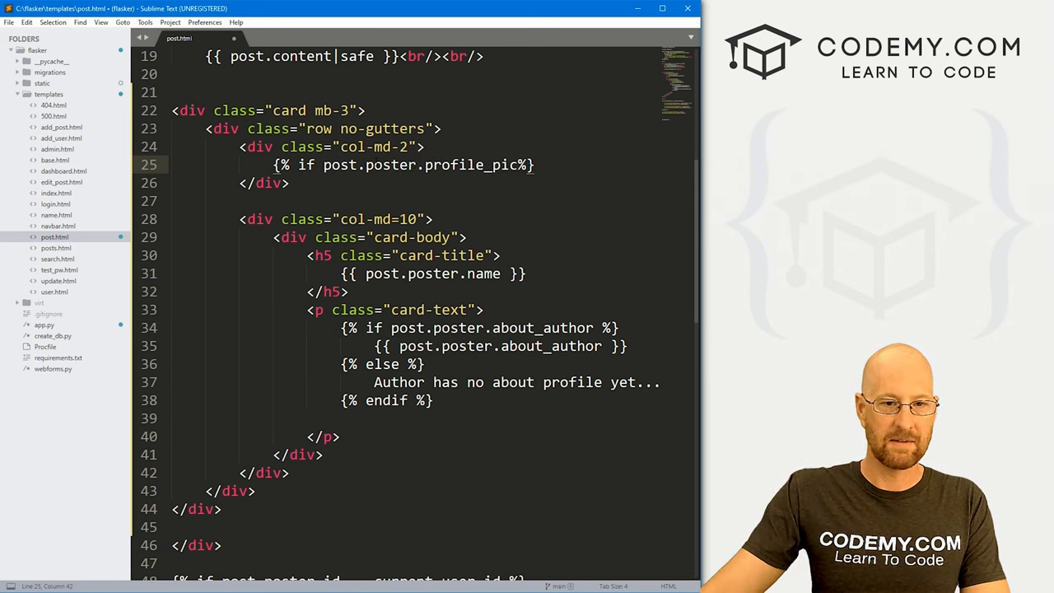
{"action": "double_click", "coordinate": [389, 164]}
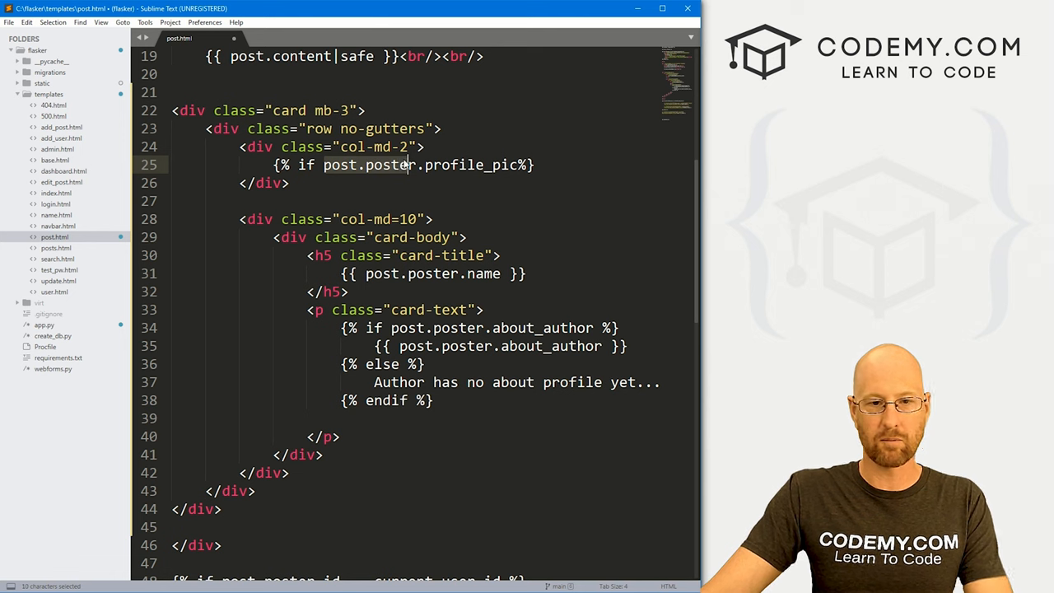
{"action": "scroll", "scroll_direction": "up", "scroll_amount": 3}
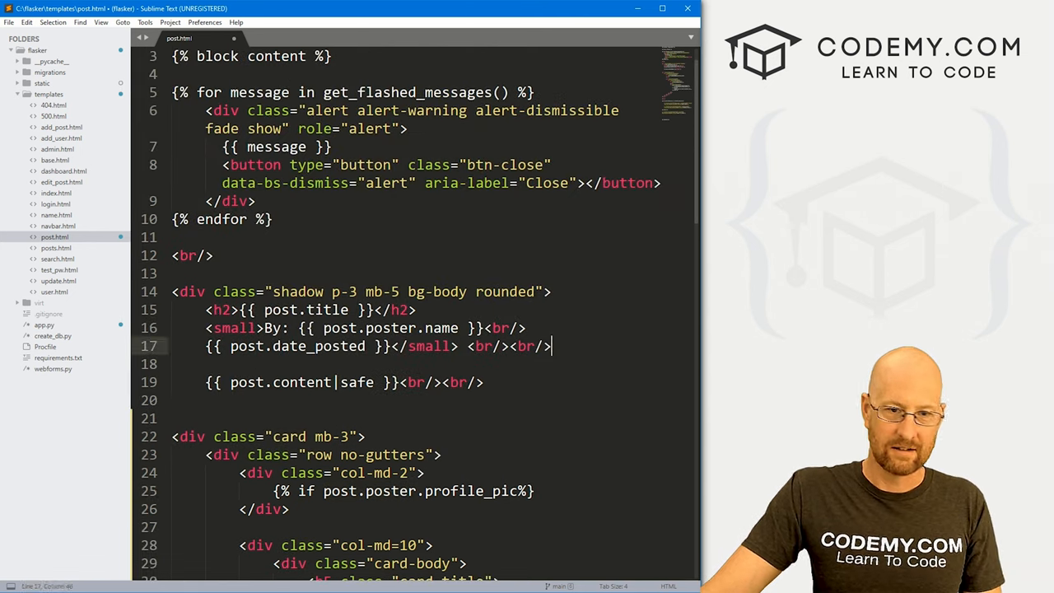
{"action": "scroll", "scroll_direction": "down", "scroll_amount": 3}
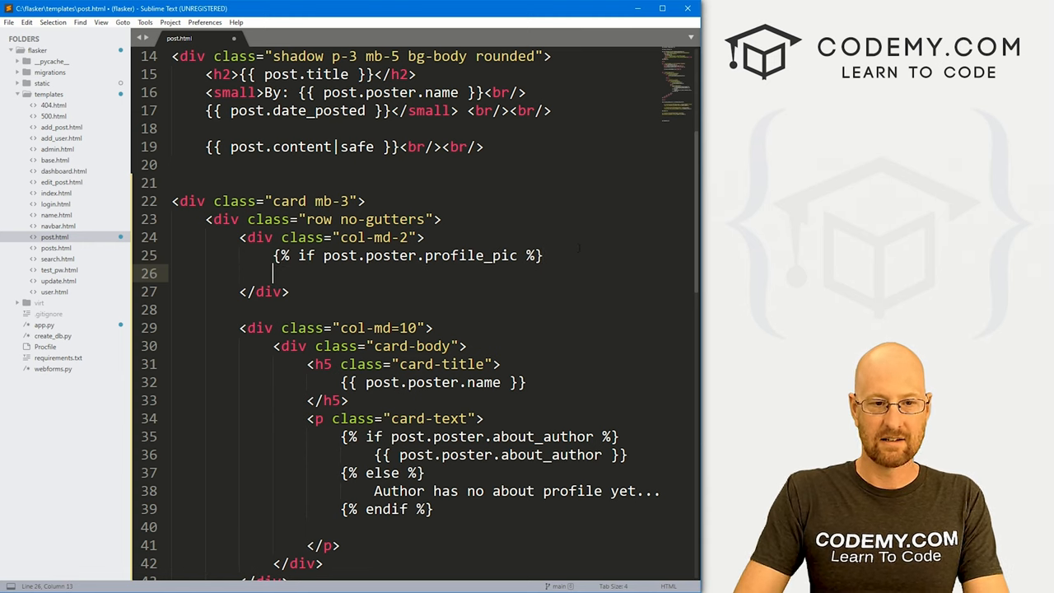
Fill the branches with 'put up pic', {% else %} and a 'default pic' placeholder
{"action": "type", "text": "put up"}
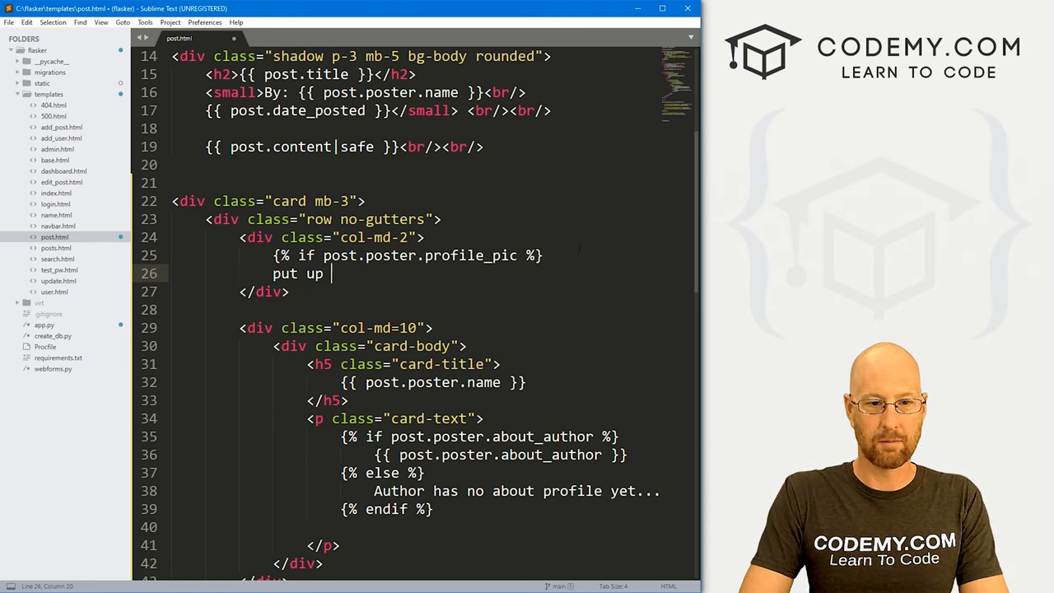
{"action": "type", "text": "pic"}
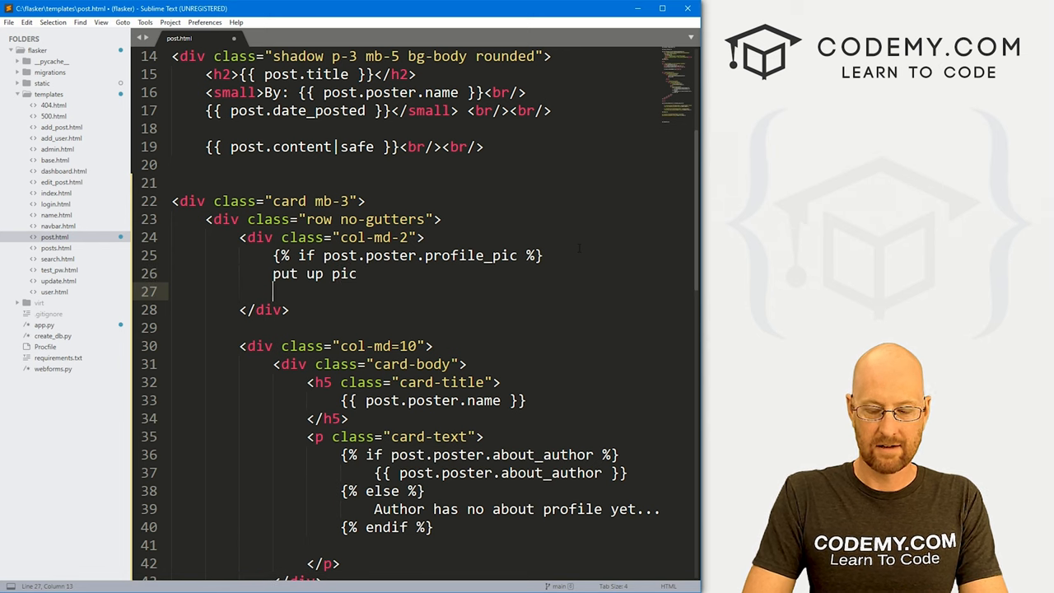
{"action": "type", "text": "{% else %}"}
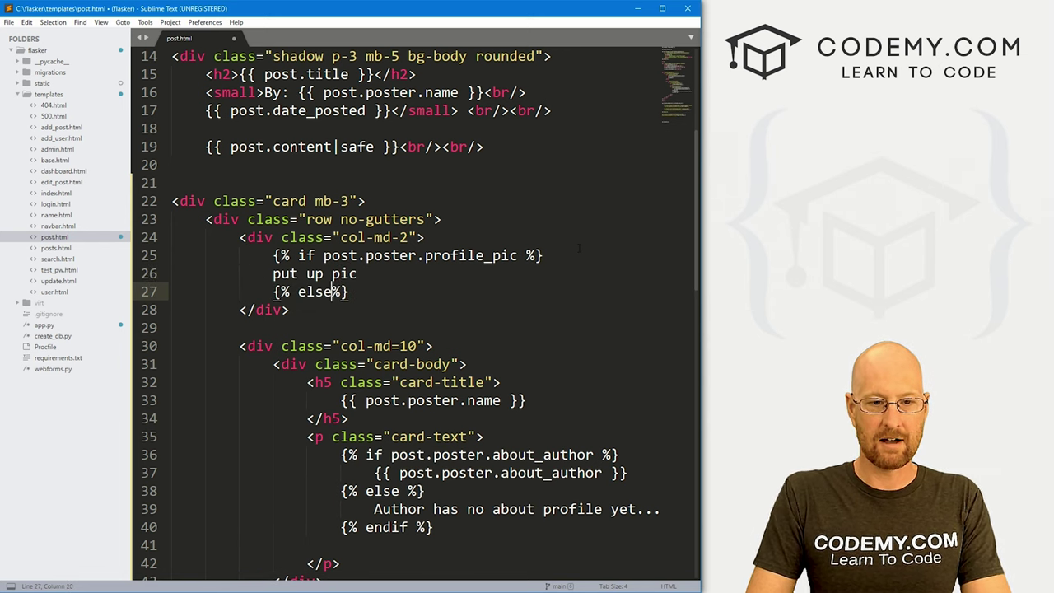
{"action": "type", "text": "def"}
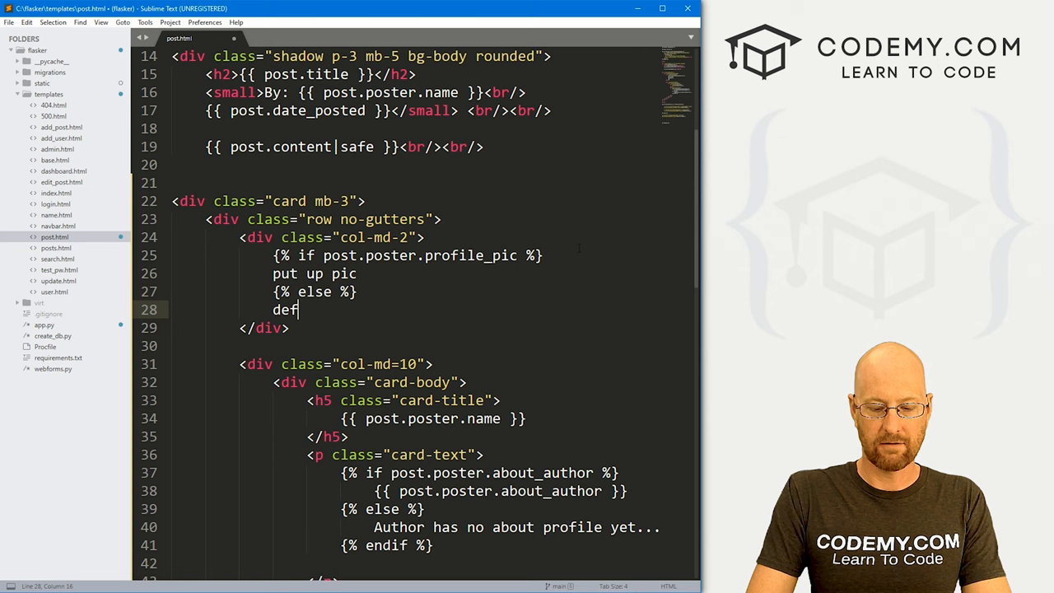
{"action": "type", "text": "ault pic"}
{"action": "type", "text": "{% endif %"}
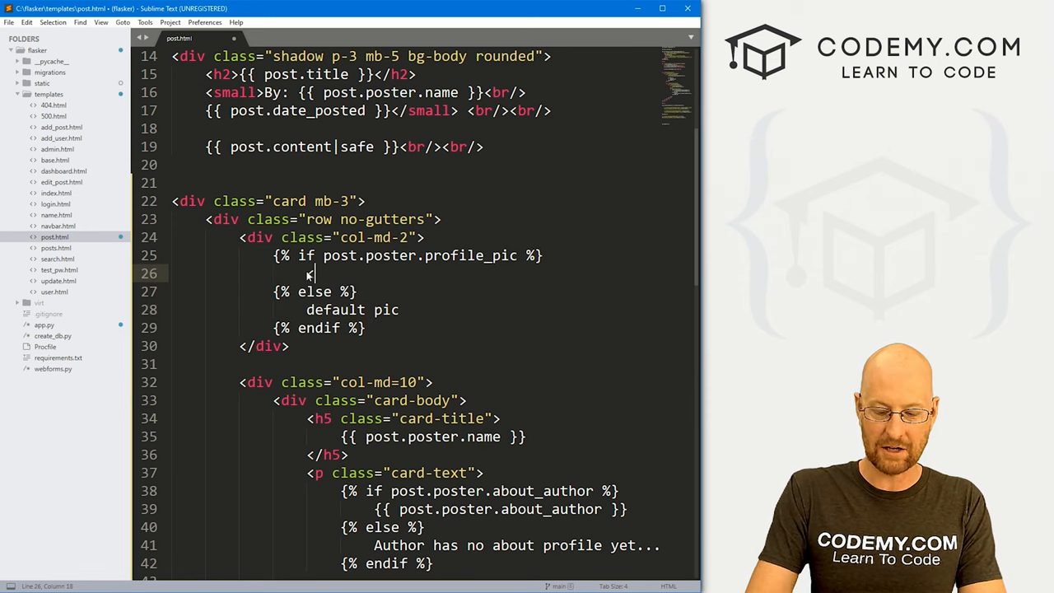
Put <img src="" width="150" align="left"> in both the if and else branches
{"action": "type", "text": "<img sr"}
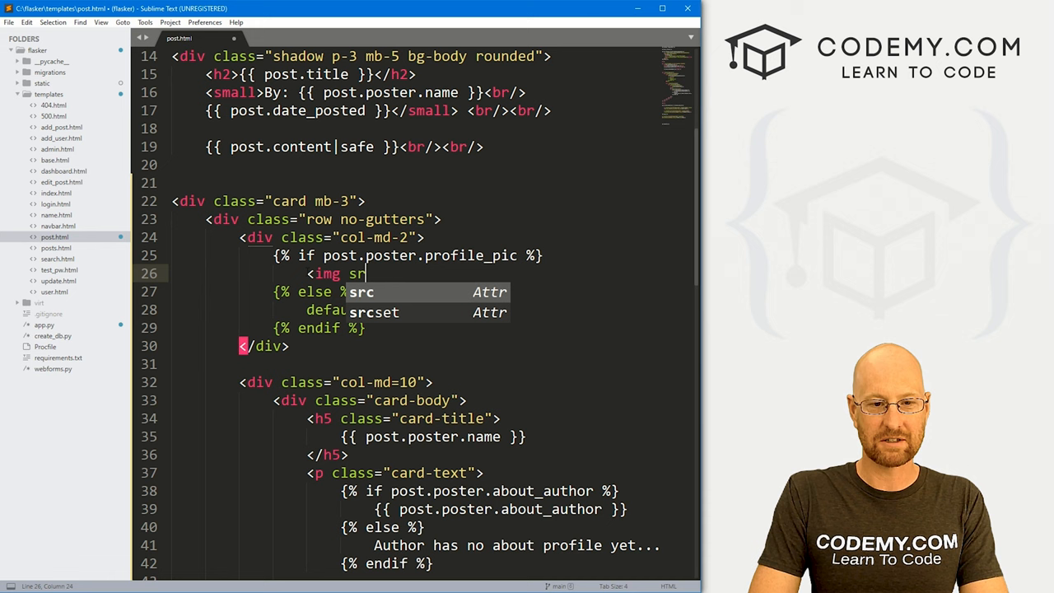
{"action": "type", "text": "src=\"\" width=\"15"}
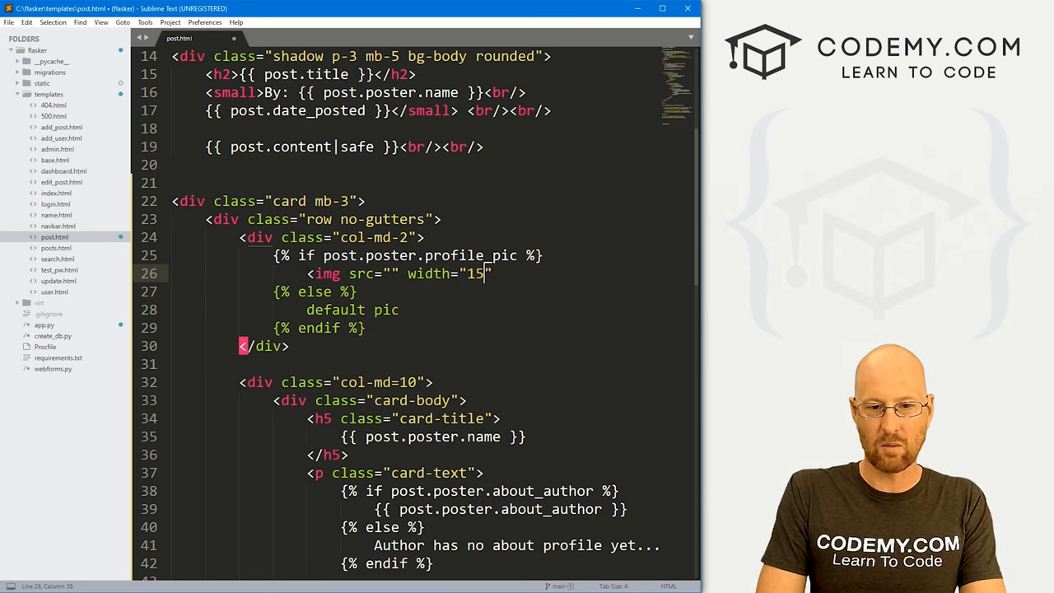
{"action": "type", "text": "0 align=\"lef"}
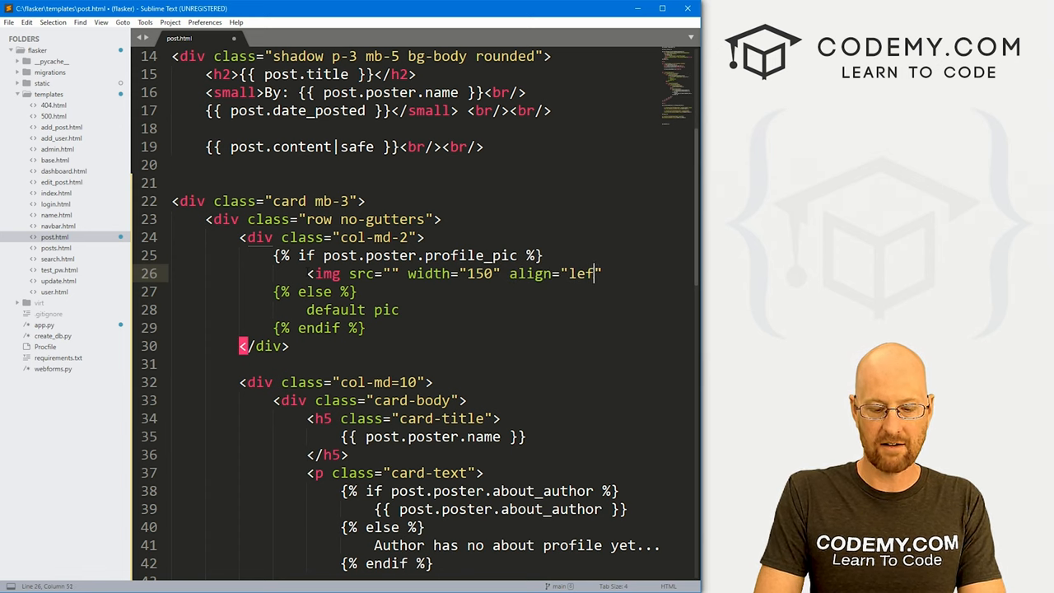
{"action": "type", "text": "t\">"}
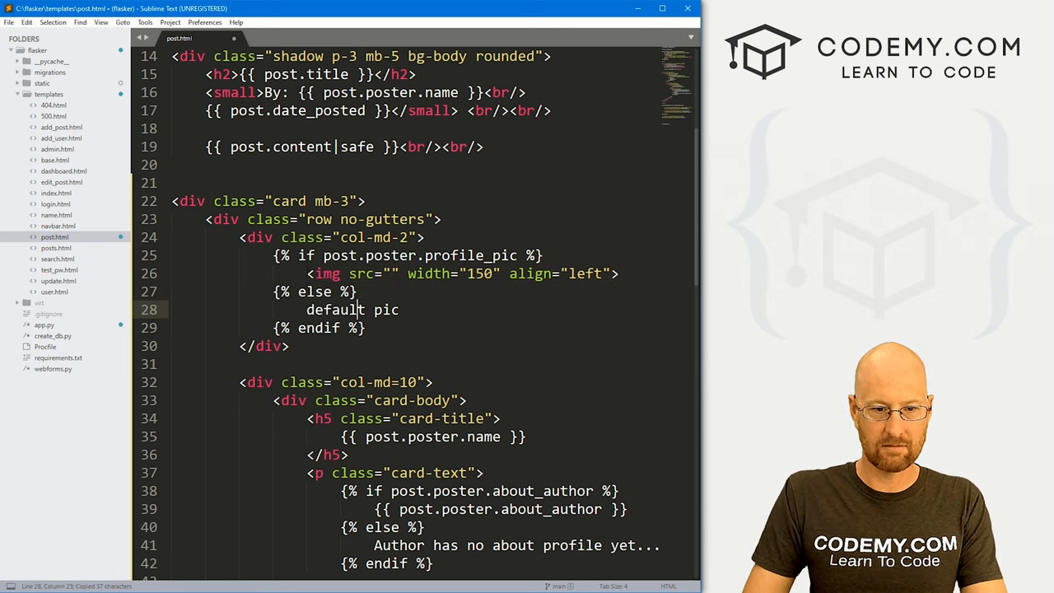
{"action": "type", "text": "<img src=\"\" width=\"150\" align=\"left\">"}
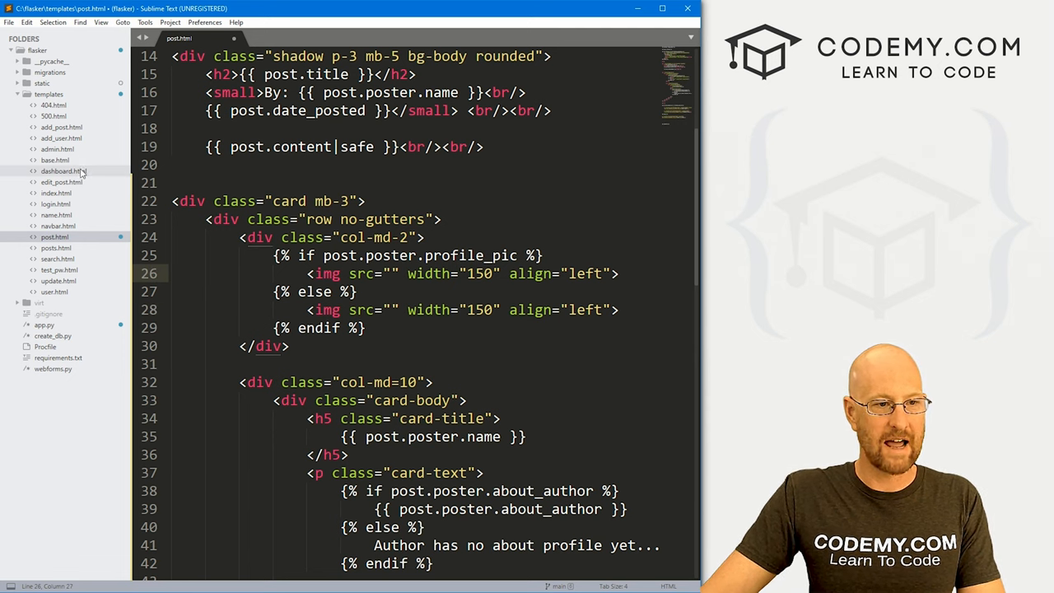
Reuse dashboard.html's url_for image sources in post.html's img tags, with post.poster in place of current_user
{"action": "left_click", "coordinate": [63, 170]}
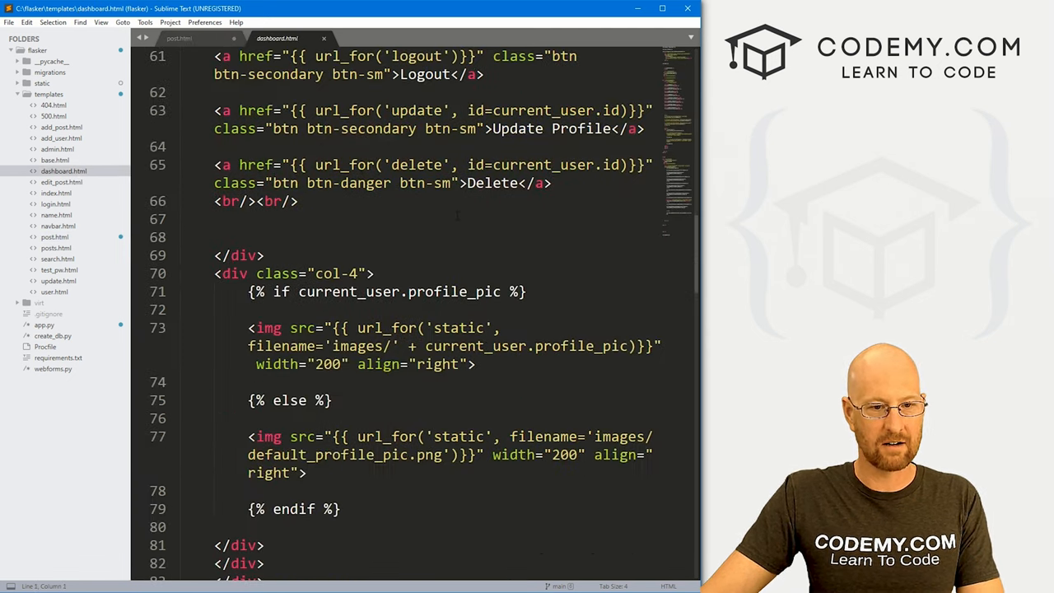
{"action": "scroll", "scroll_direction": "up", "scroll_amount": 3}
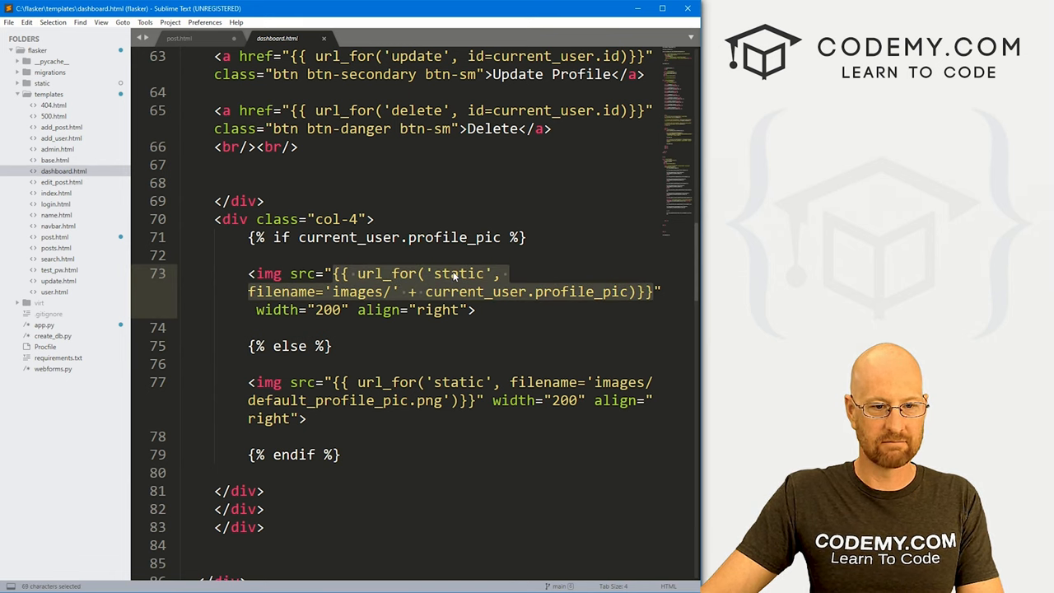
{"action": "left_click", "coordinate": [178, 38]}
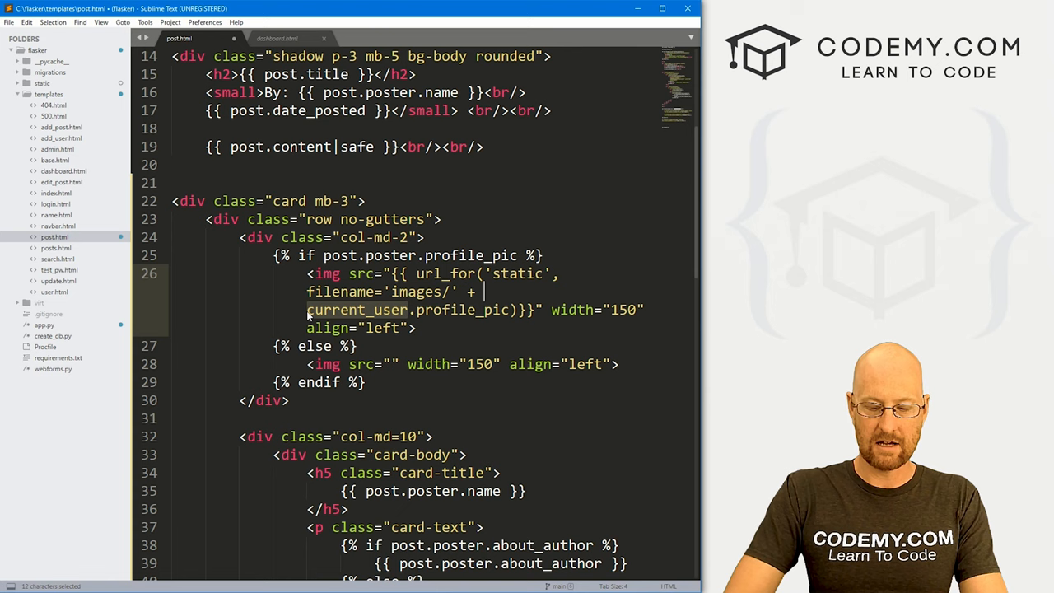
{"action": "type", "text": "post.poster"}
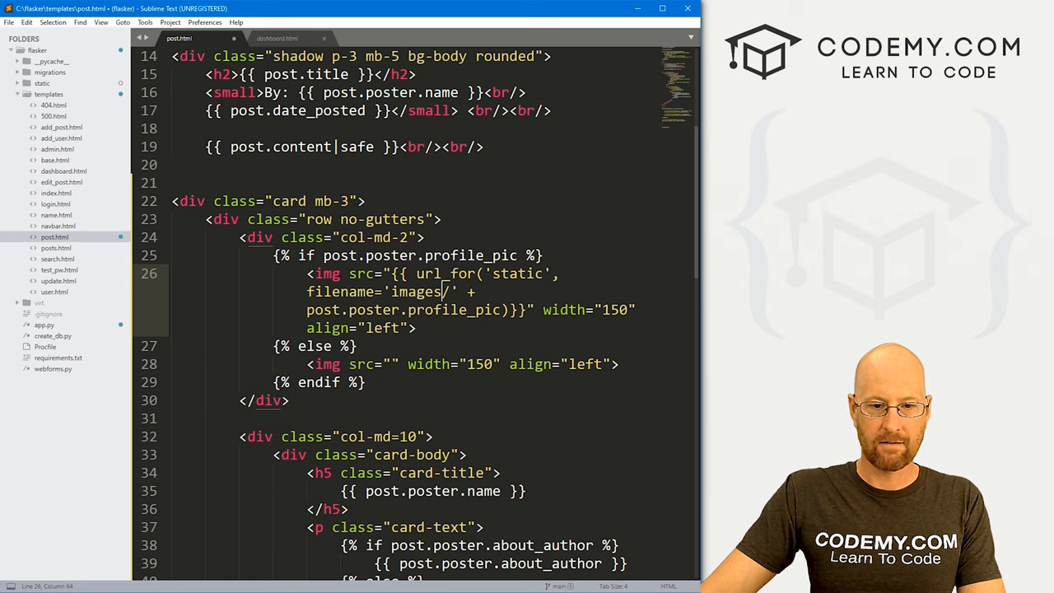
{"action": "left_click", "coordinate": [276, 37]}
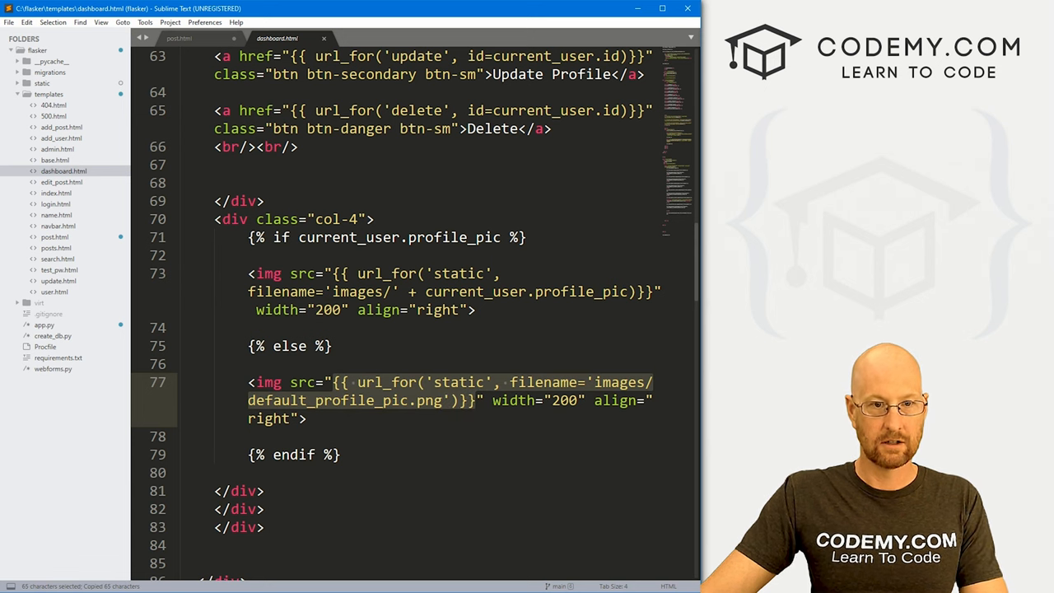
{"action": "left_click", "coordinate": [178, 37]}
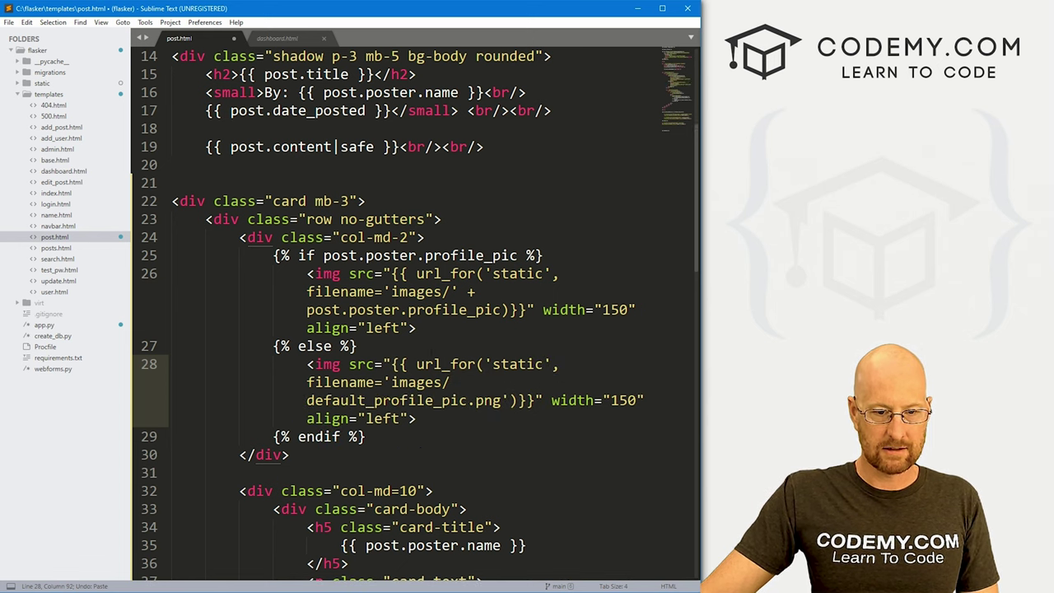
{"action": "double_click", "coordinate": [404, 400]}
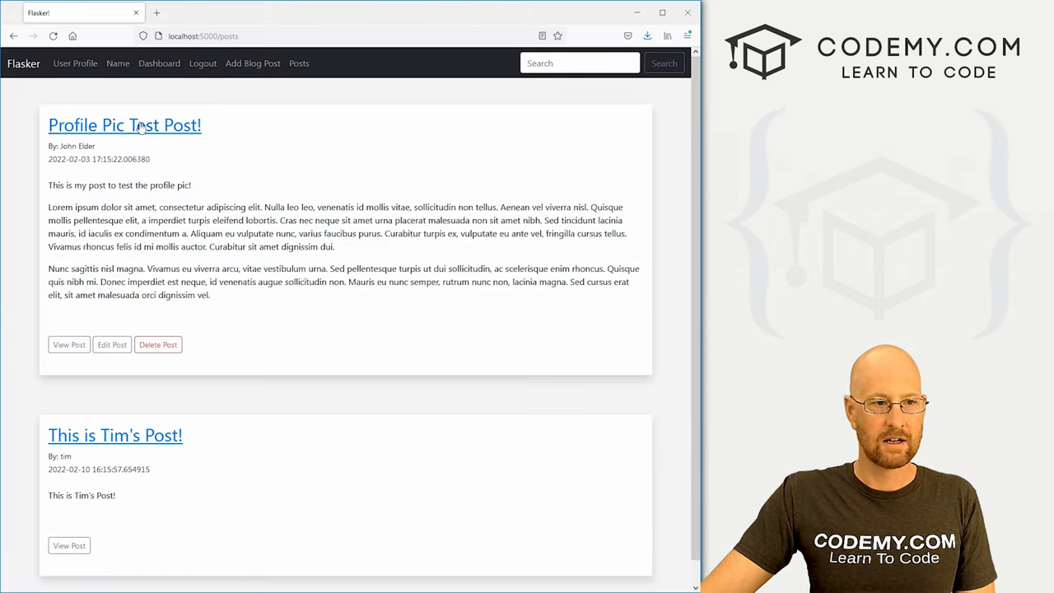
Open the 'Profile Pic Test Post!' showing John Elder's photo, name and bio in the author card
{"action": "left_click", "coordinate": [124, 126]}
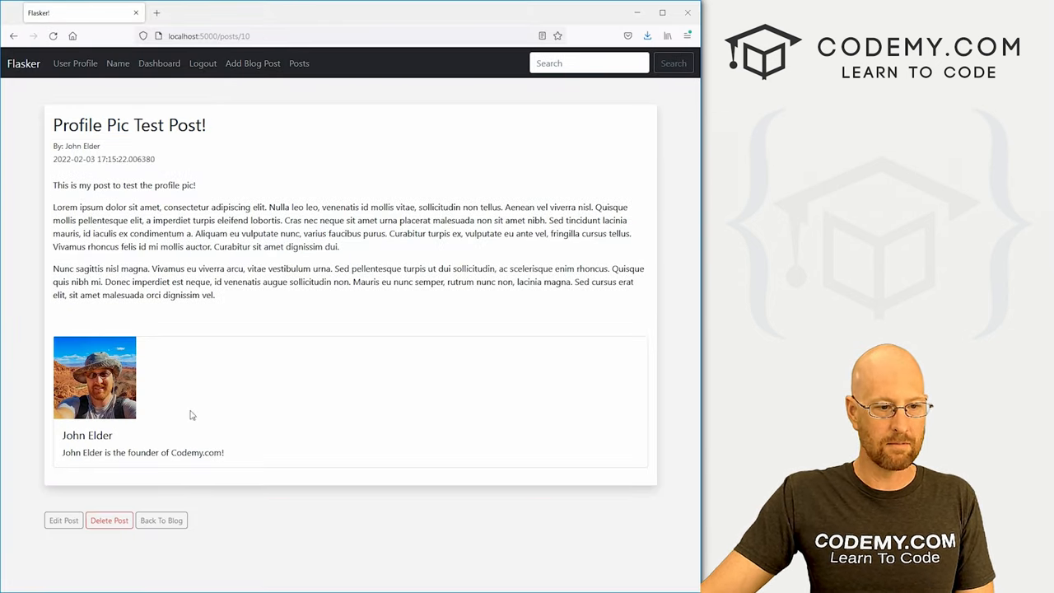
{"action": "mouse_move", "coordinate": [248, 451]}
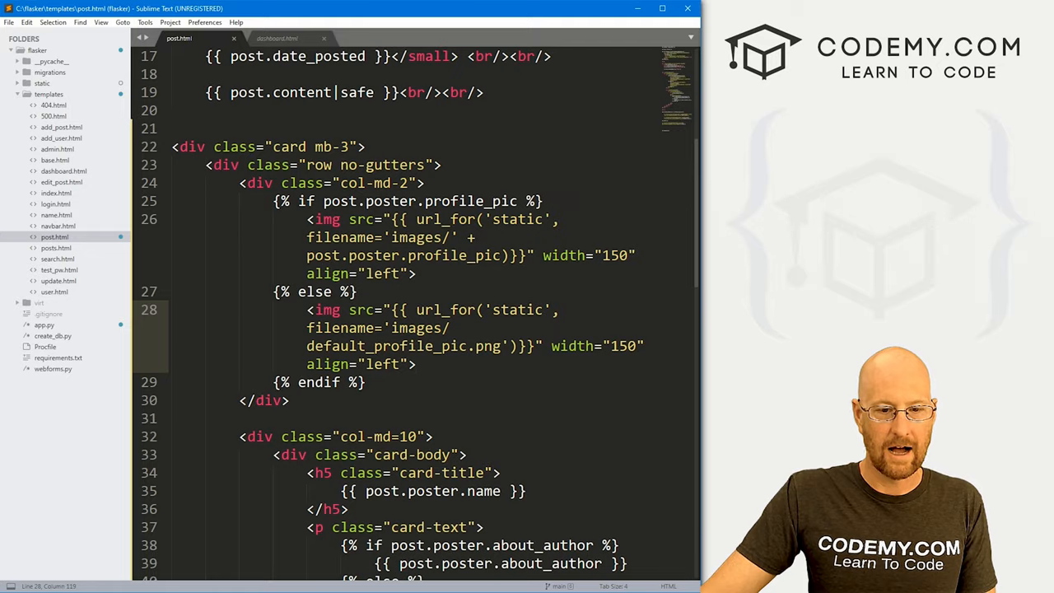
{"action": "scroll", "scroll_direction": "down", "scroll_amount": 3}
{"action": "type", "text": "-"}
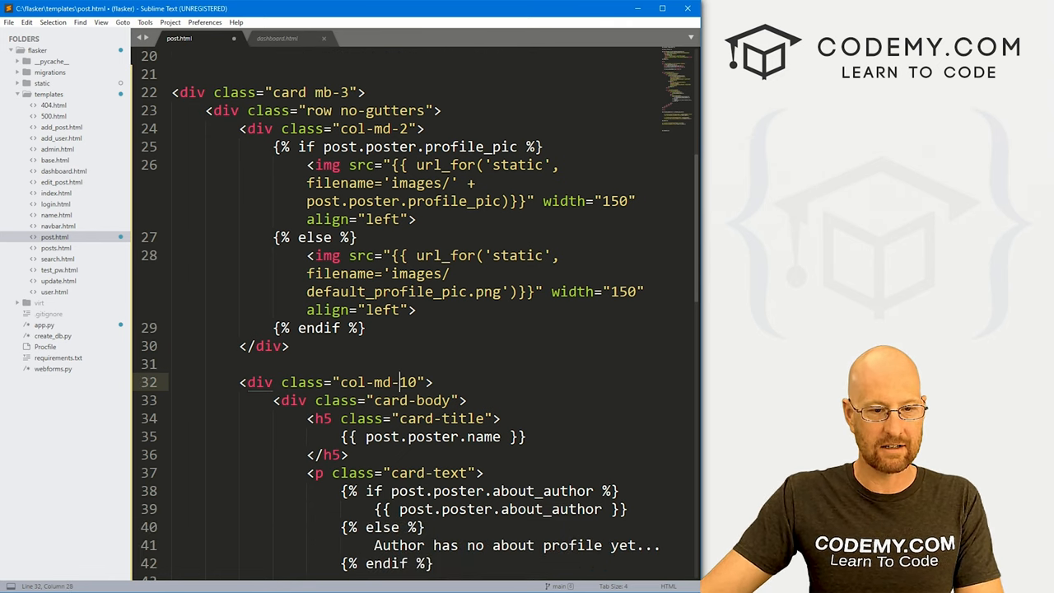
{"action": "scroll", "scroll_direction": "down", "scroll_amount": 3}
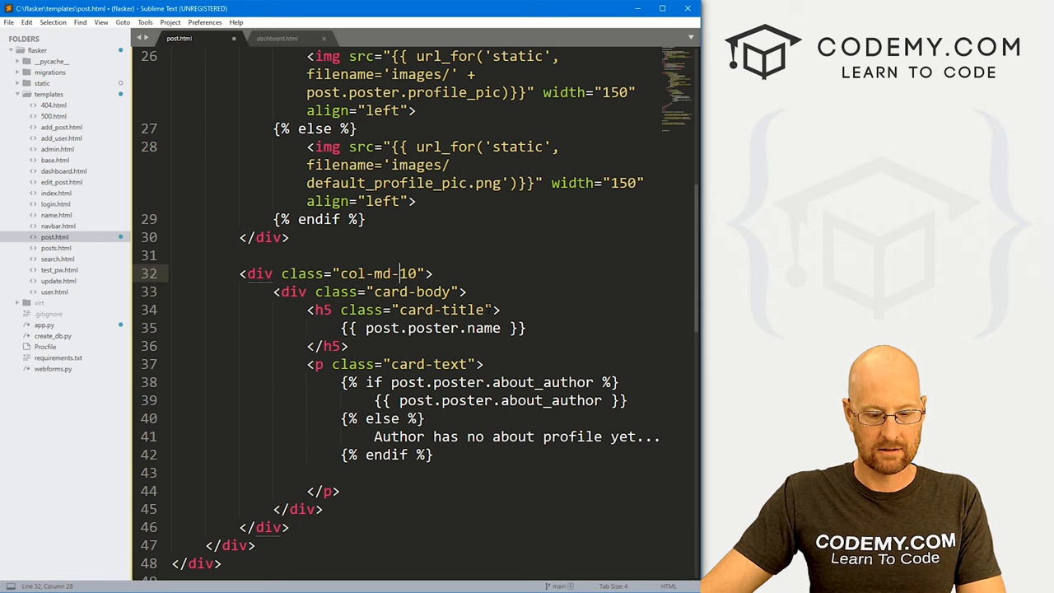
{"action": "key", "text": "ctrl+s"}
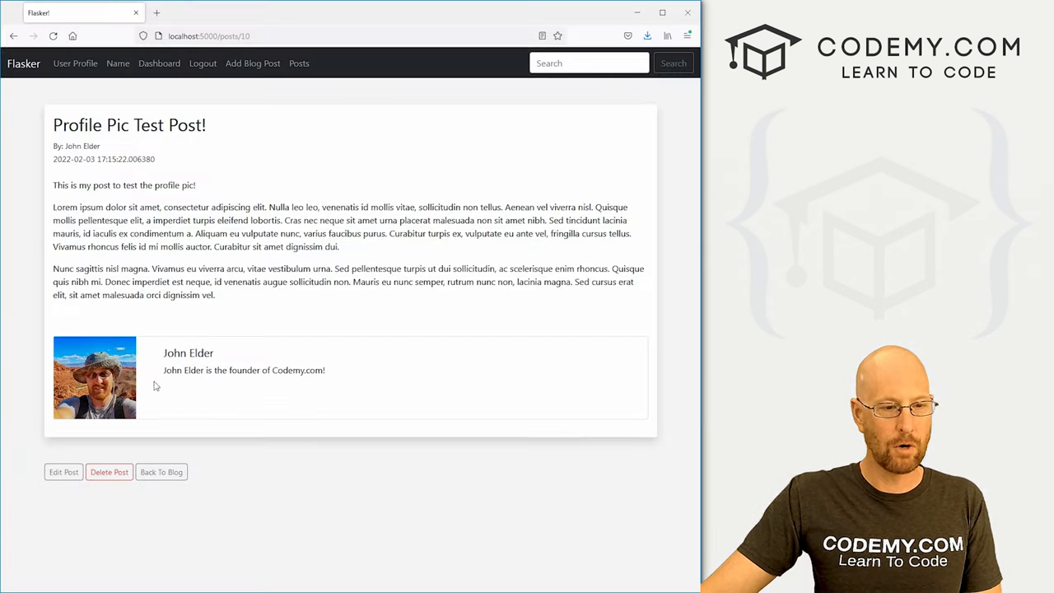
Open Tim's post, showing the default silhouette avatar and 'Author has no about profile yet...'
{"action": "left_click", "coordinate": [161, 471]}
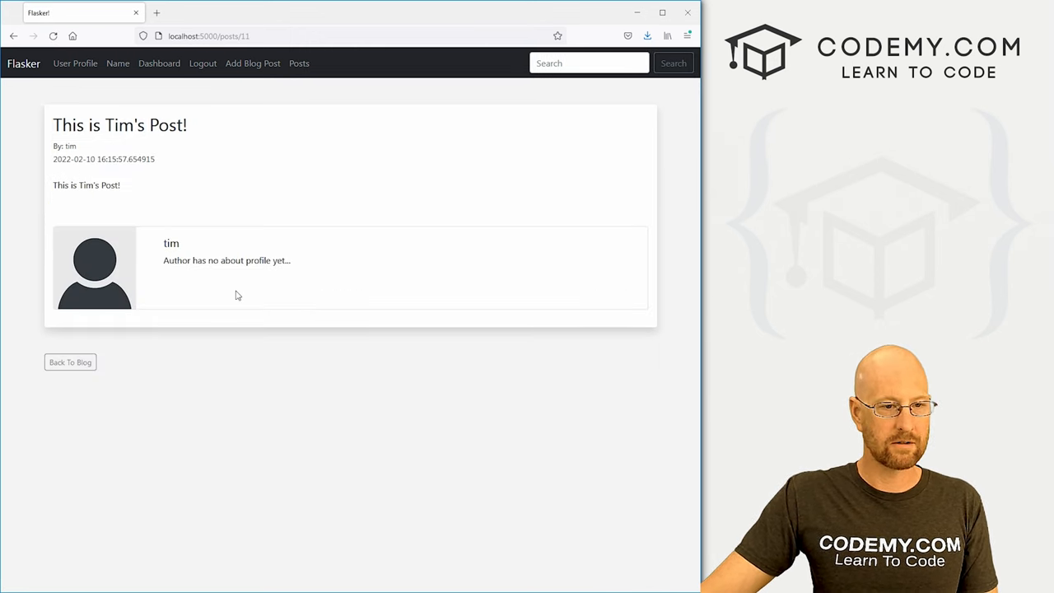
{"action": "mouse_move", "coordinate": [89, 242]}
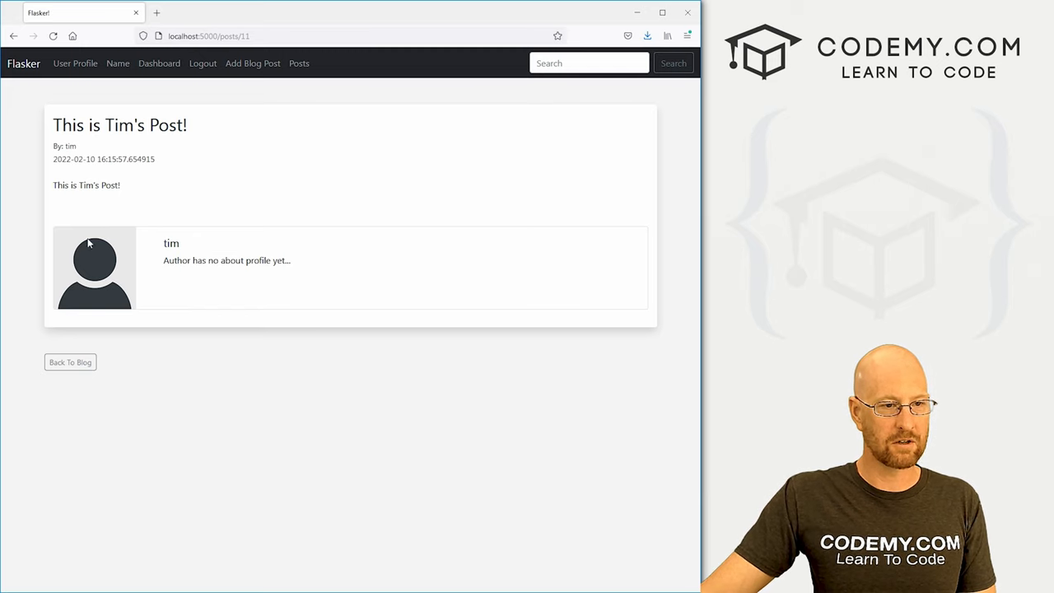